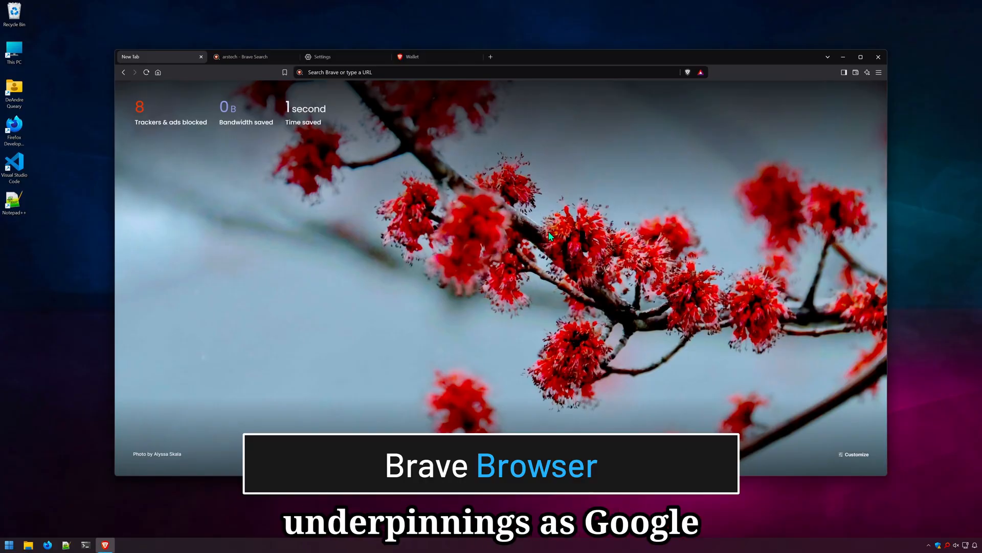
Step: Search 'arstech', reach Ars Technica and read the Steam Next Fest demos article
left_click(248, 56)
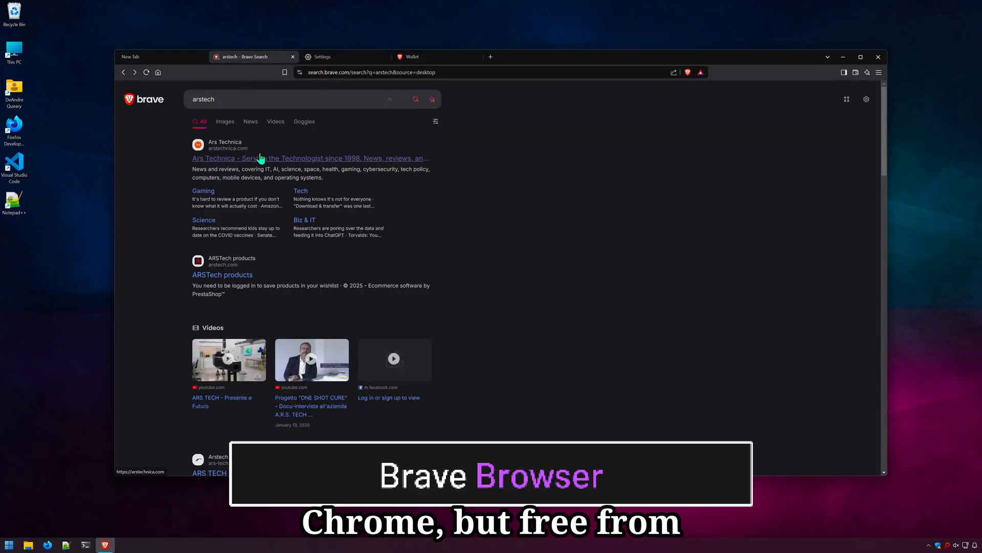
left_click(268, 158)
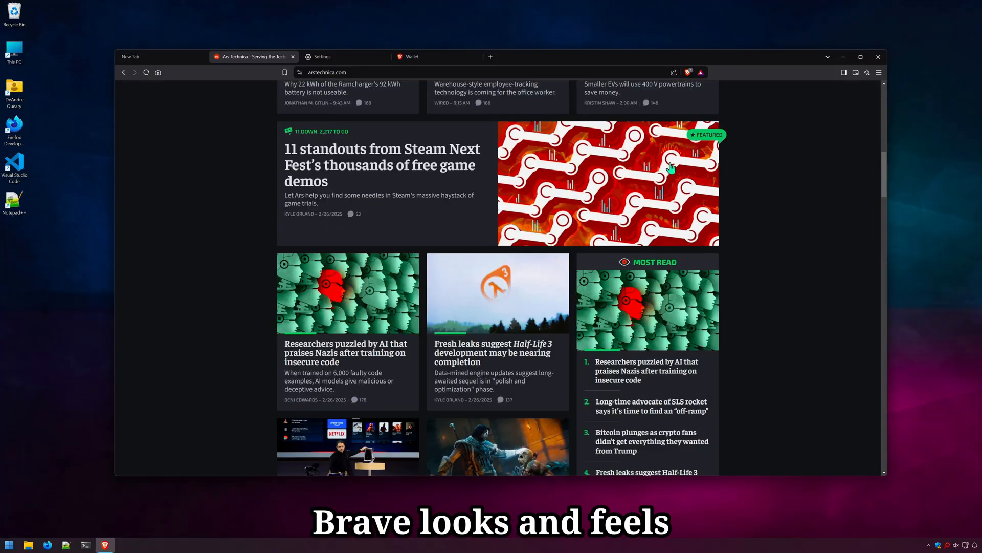
left_click(382, 165)
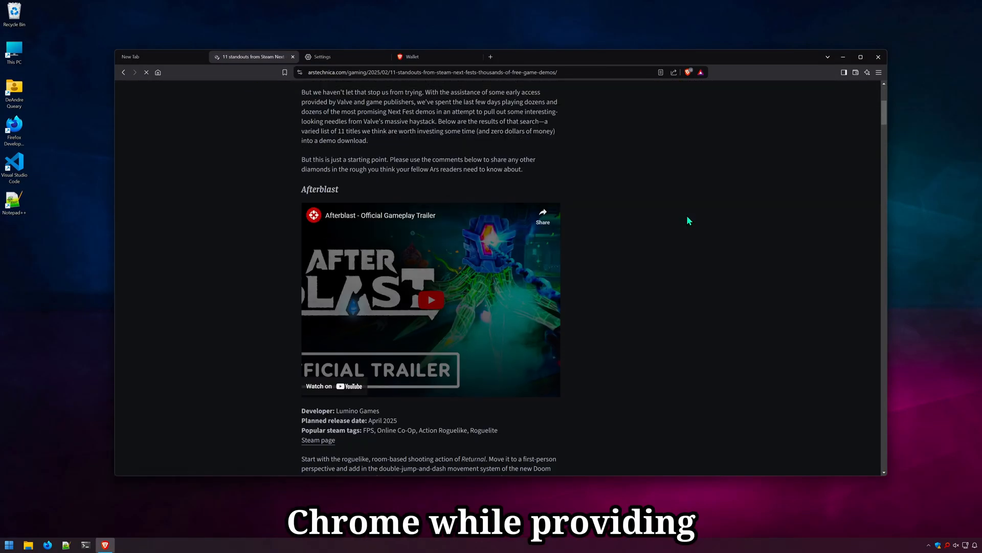
scroll("down", 3)
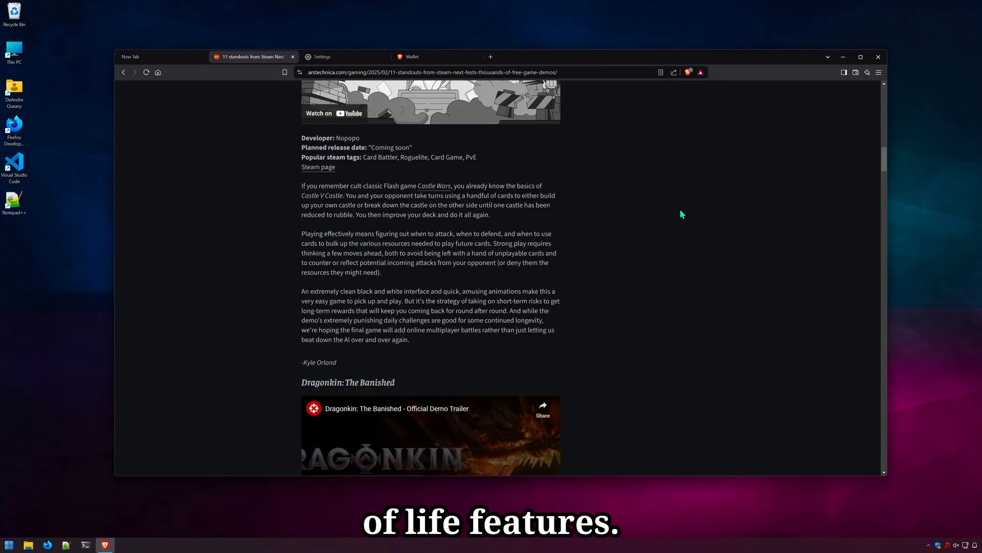
Step: Review Shields filters, synced devices and wallet networks, then show the Web3 wallet settings
left_click(326, 57)
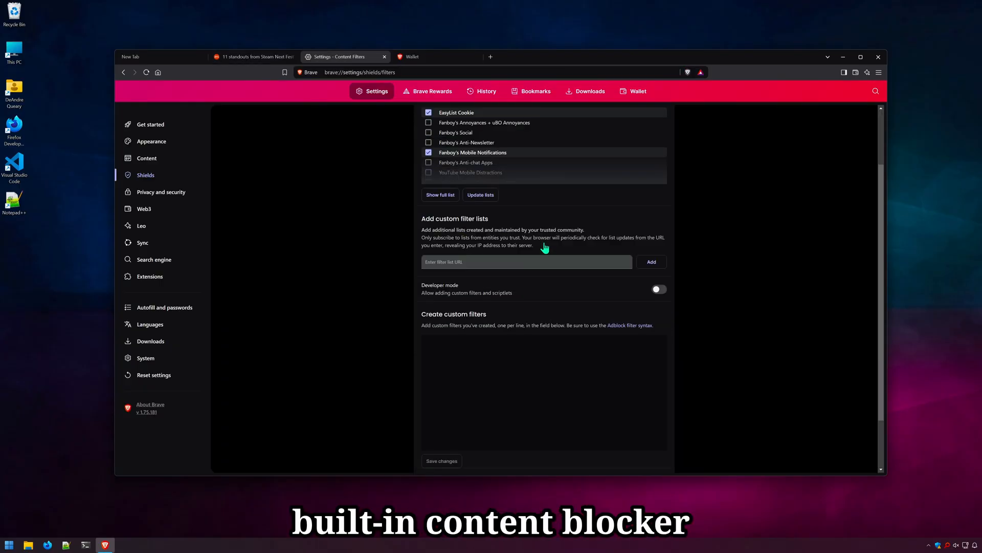
scroll("down", 3)
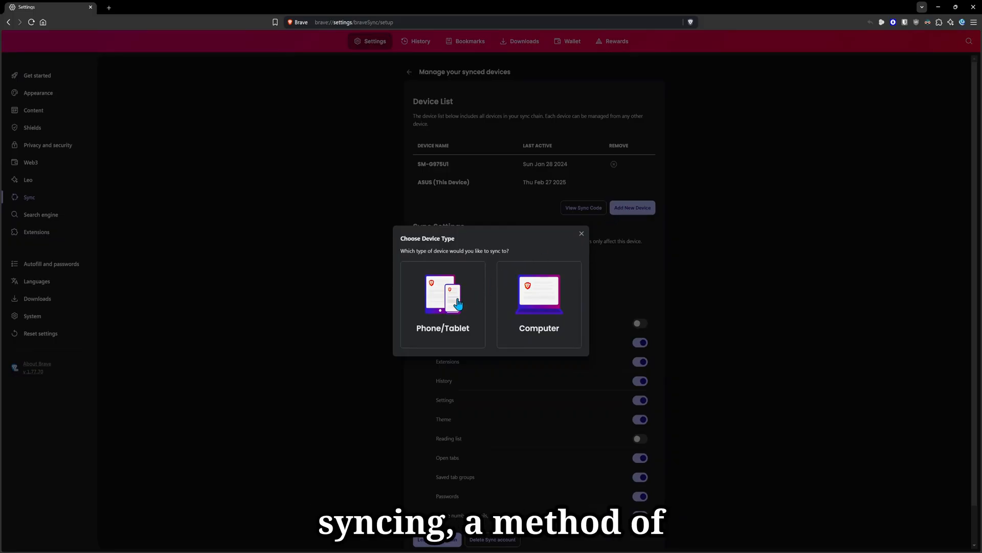
left_click(442, 303)
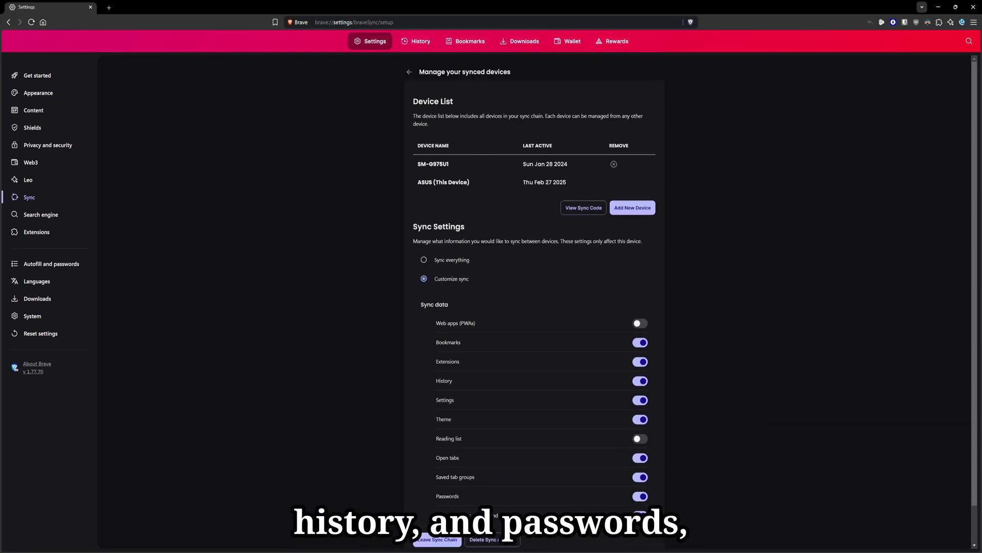
left_click(49, 145)
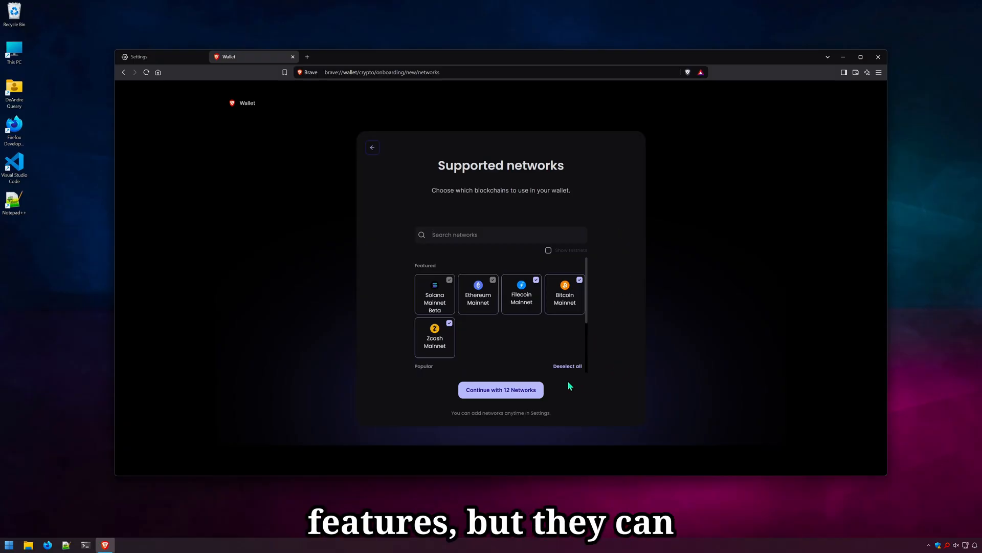
left_click(138, 57)
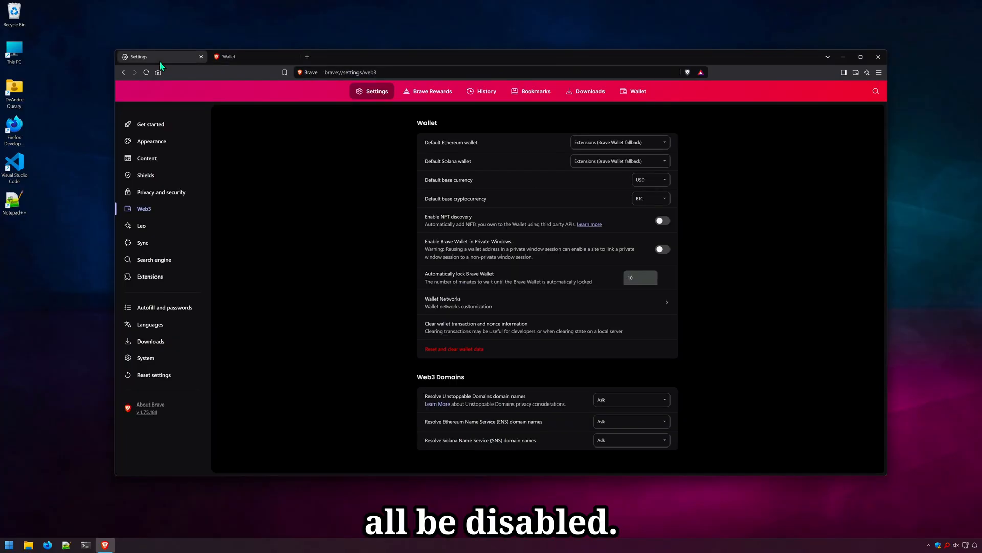
mouse_move(666, 272)
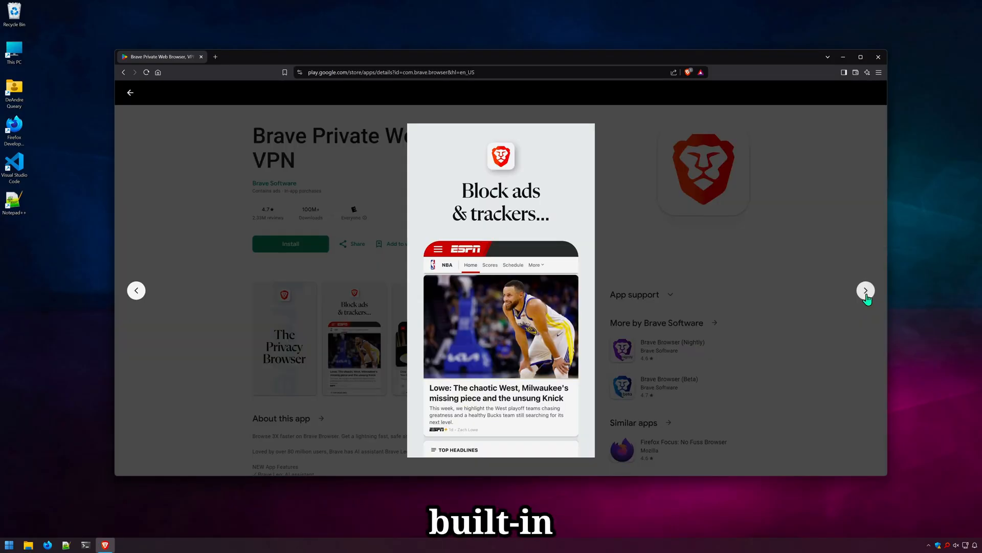
Step: Advance the Play Store screenshots to the slide about blocking ads on videos
left_click(865, 291)
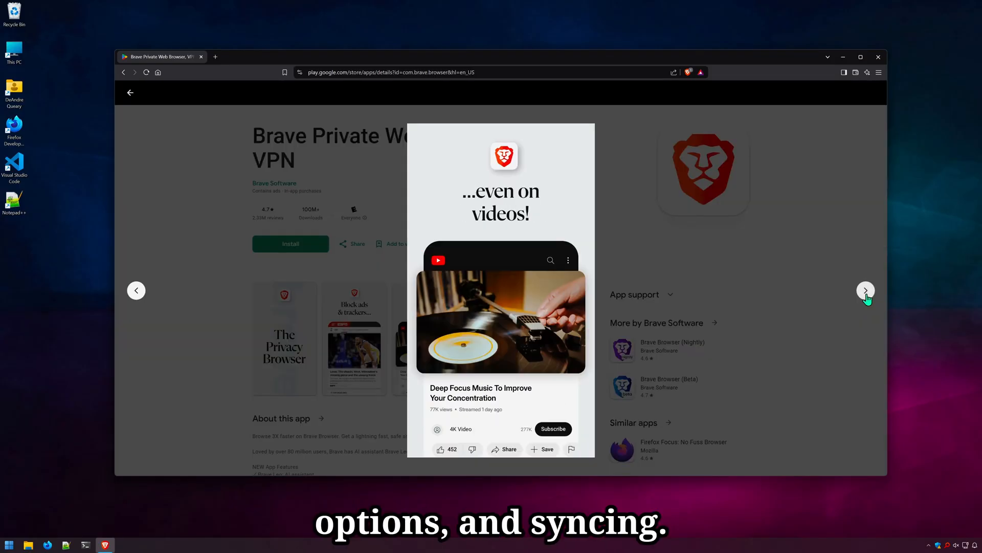
left_click(866, 291)
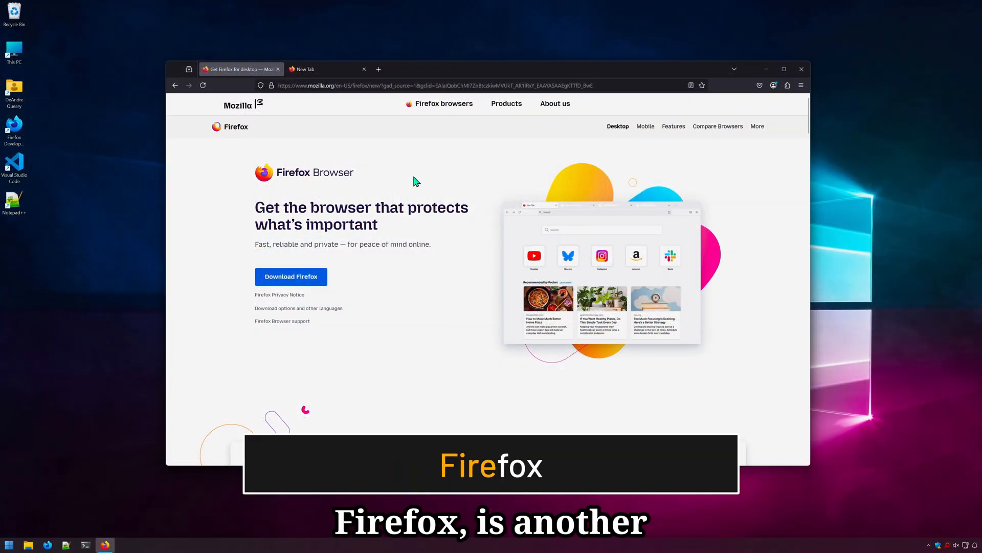
Step: Show the new tab page and account sync choices before the Enhanced Tracking Protection settings
left_click(310, 68)
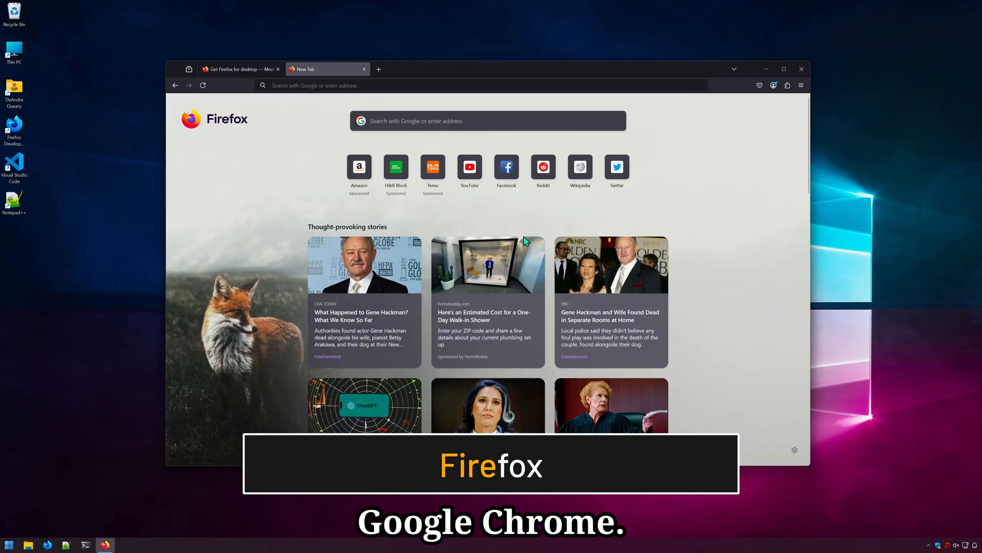
mouse_move(536, 344)
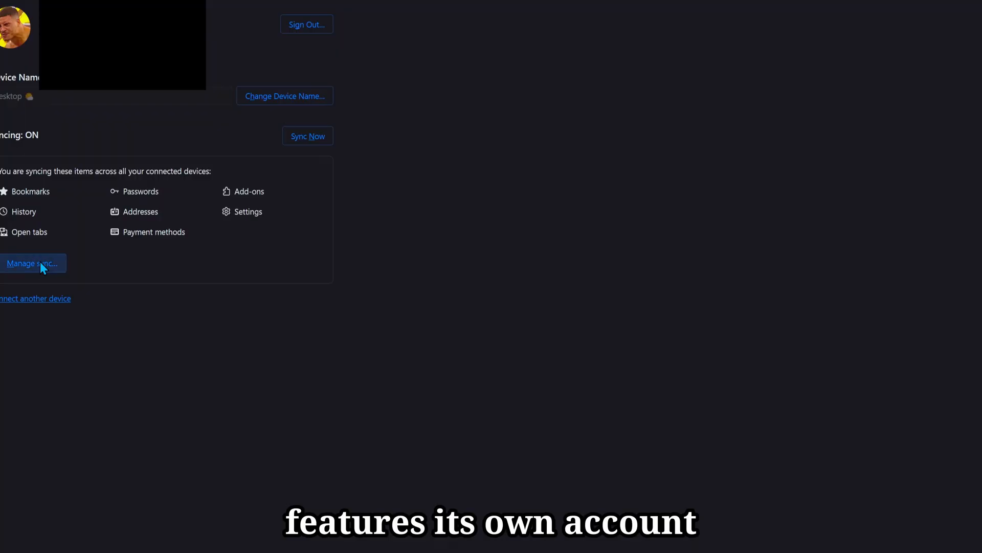
left_click(33, 263)
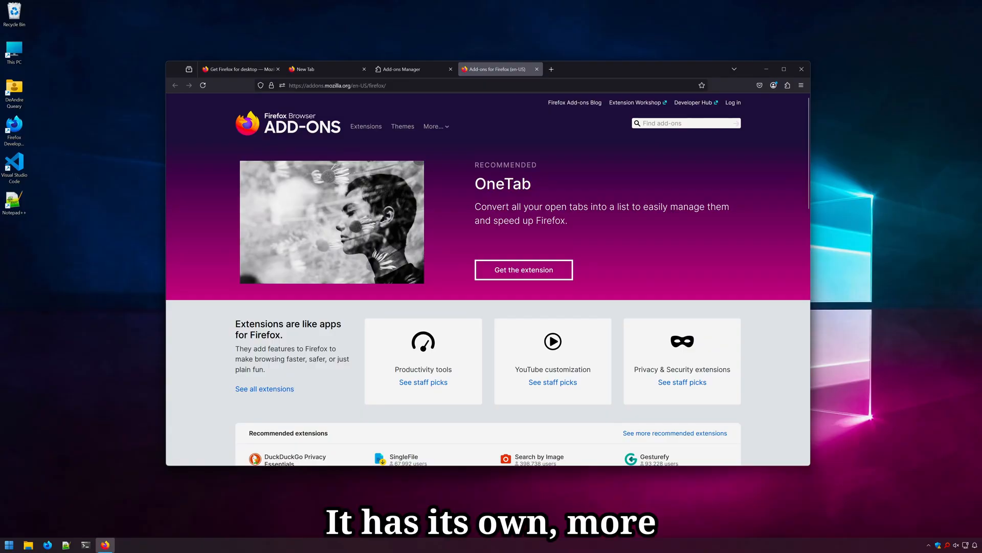
scroll("down", 3)
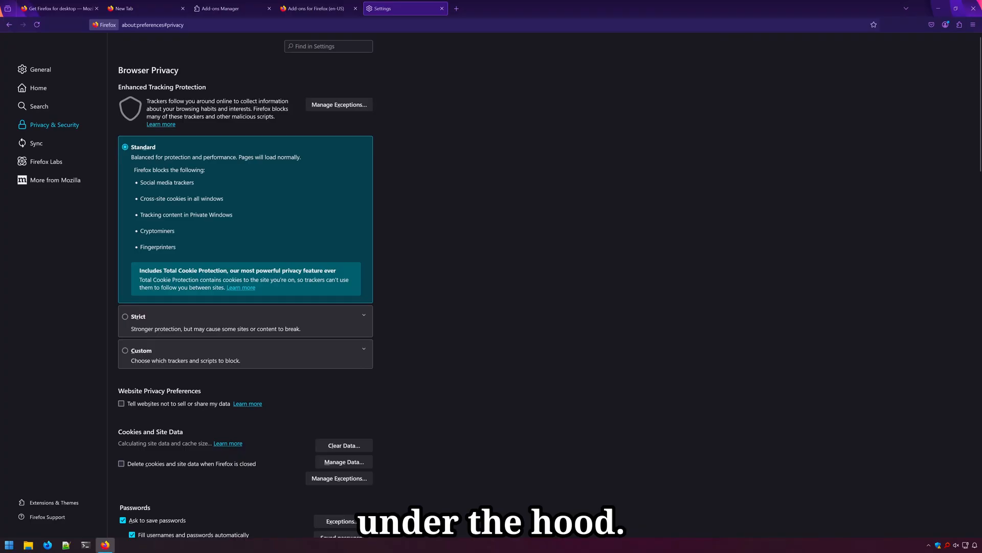
Step: Reach Gamers Nexus from Google and read its AMD RX 9070 XT and Ryzen article
scroll("down", 3)
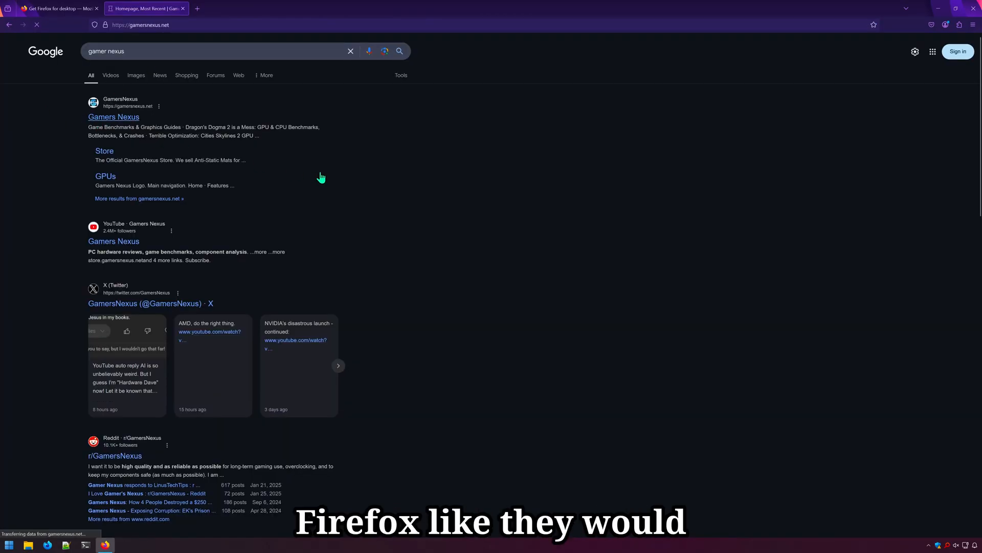
left_click(113, 116)
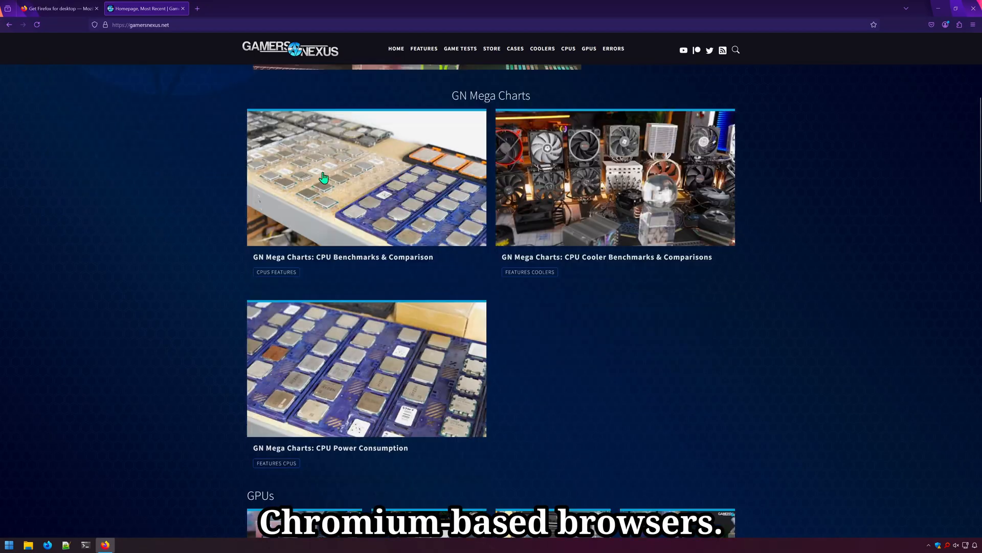
left_click(324, 178)
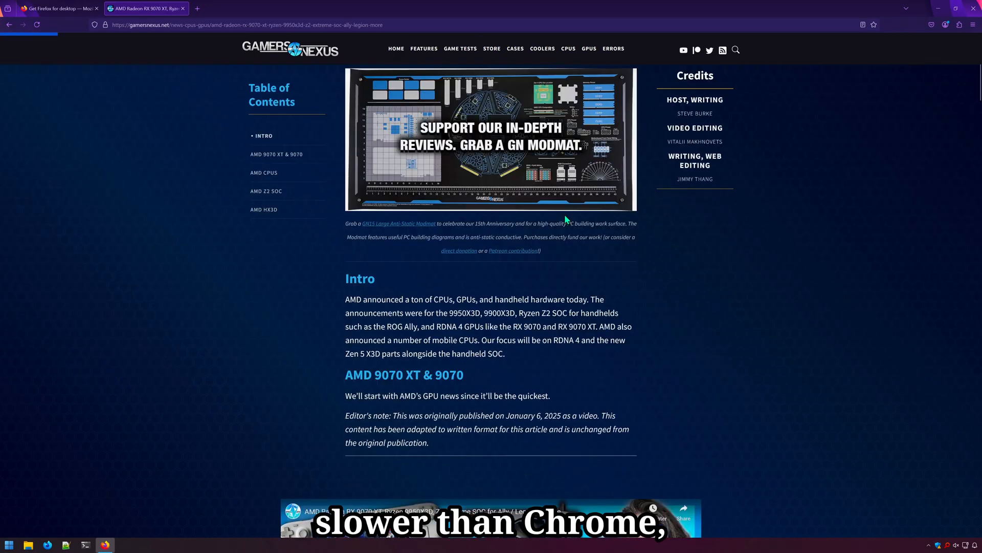
scroll("down", 3)
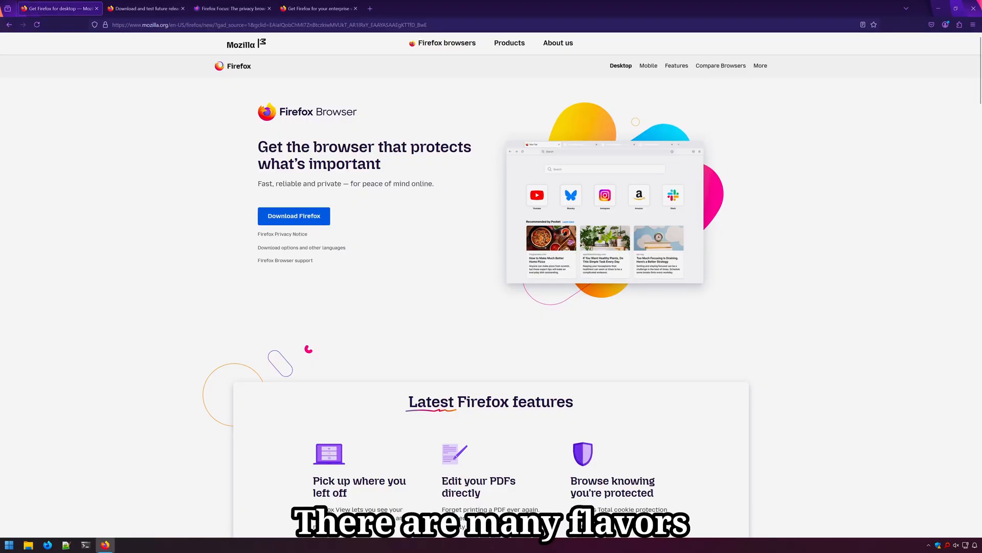
mouse_move(571, 327)
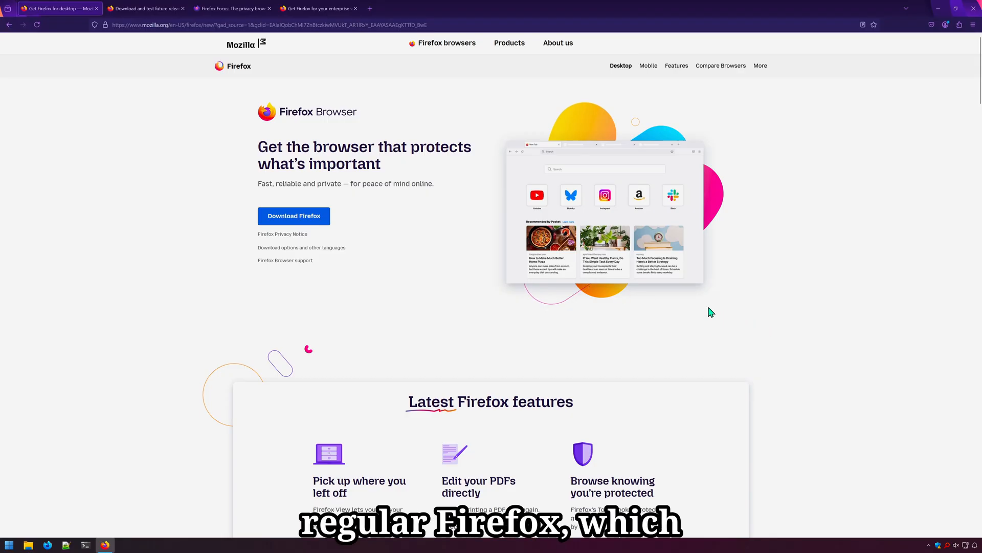
Step: Scroll through the Firefox Beta, Developer Edition and Nightly downloads page
left_click(146, 8)
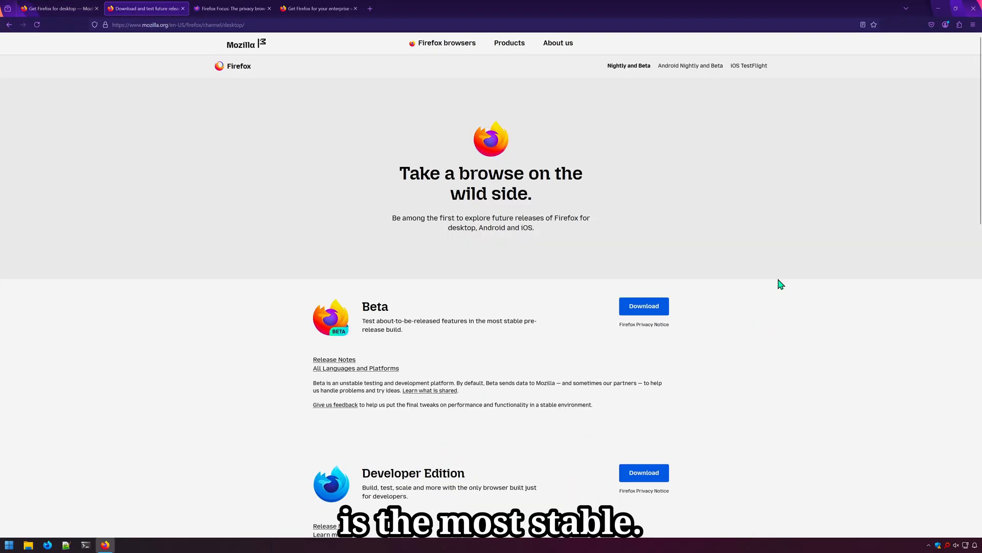
scroll("down", 3)
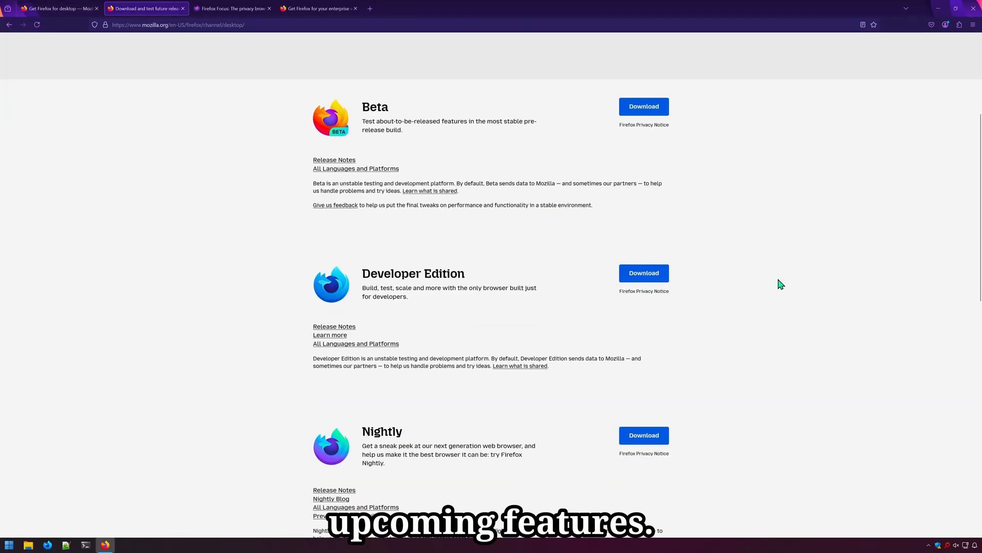
scroll("down", 3)
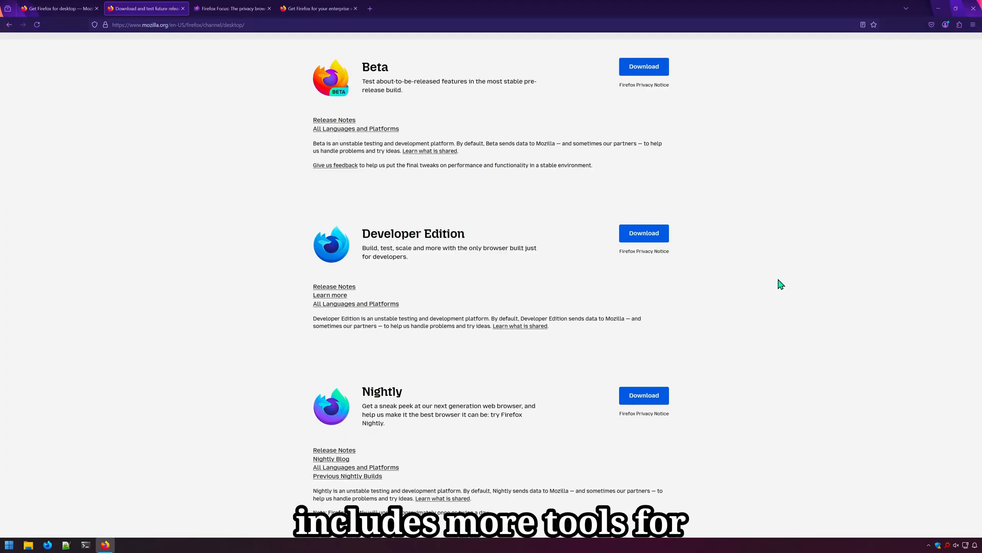
mouse_move(505, 370)
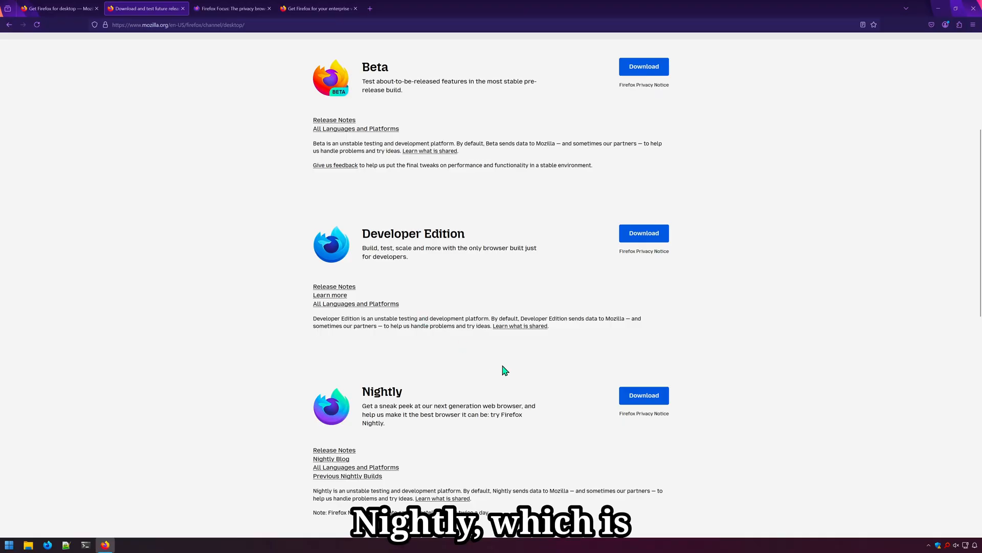
mouse_move(807, 382)
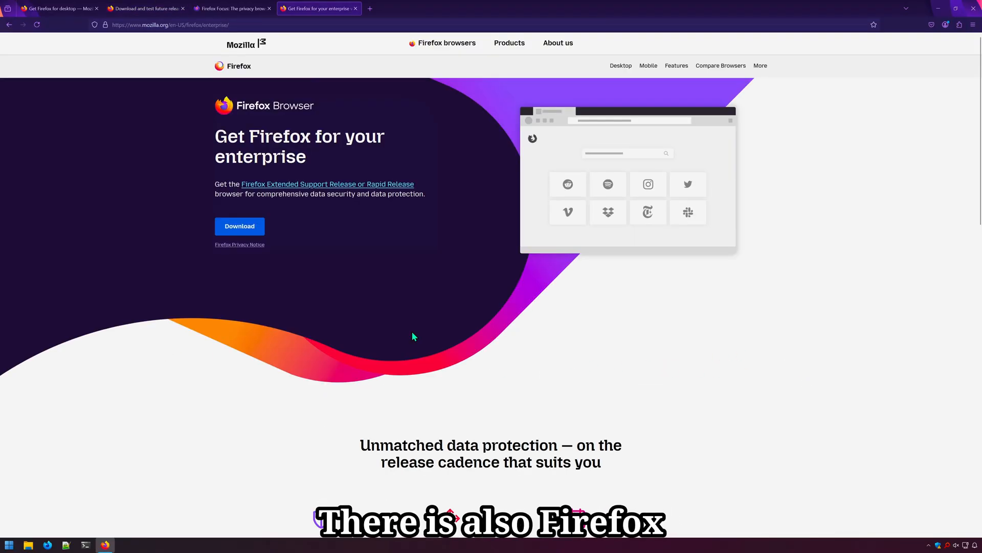
scroll("down", 3)
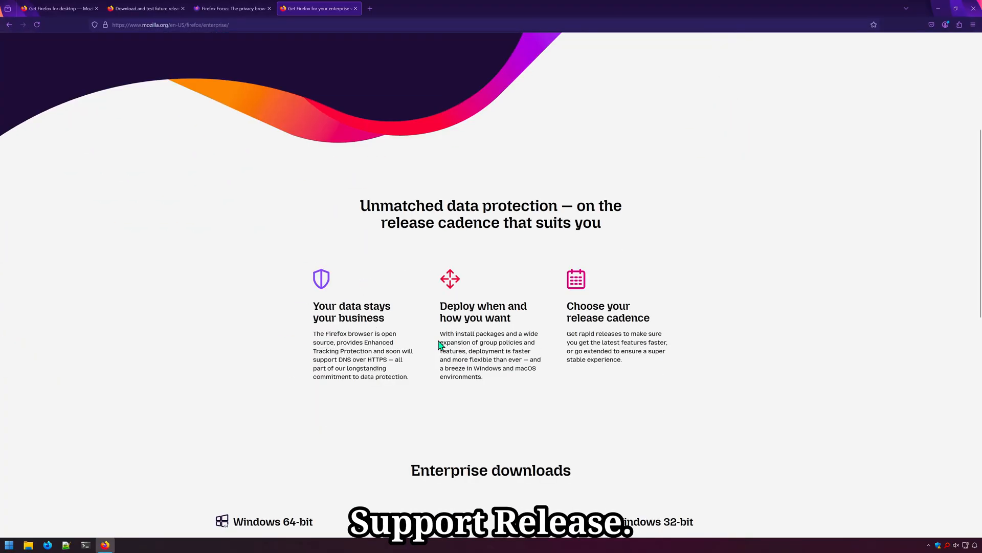
scroll("down", 3)
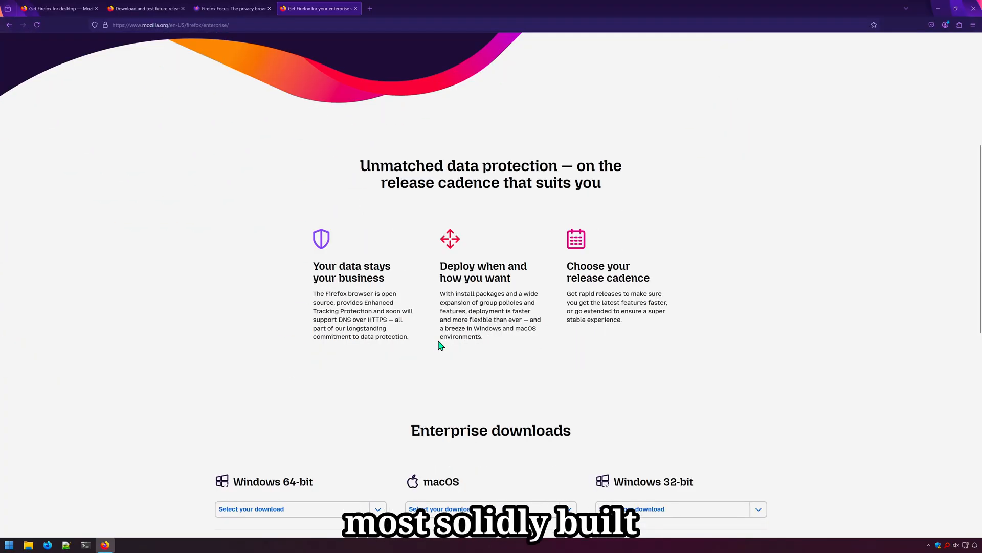
mouse_move(514, 362)
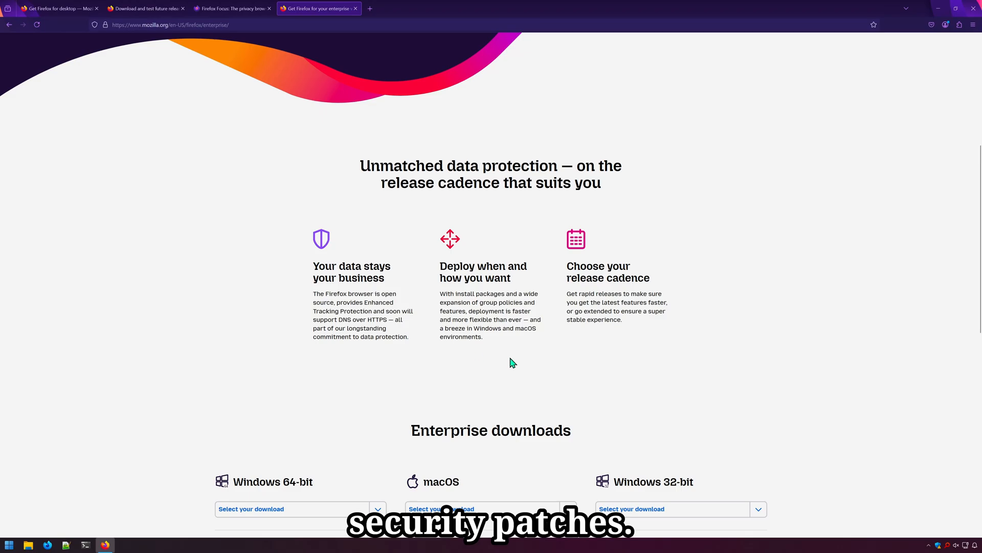
scroll("down", 3)
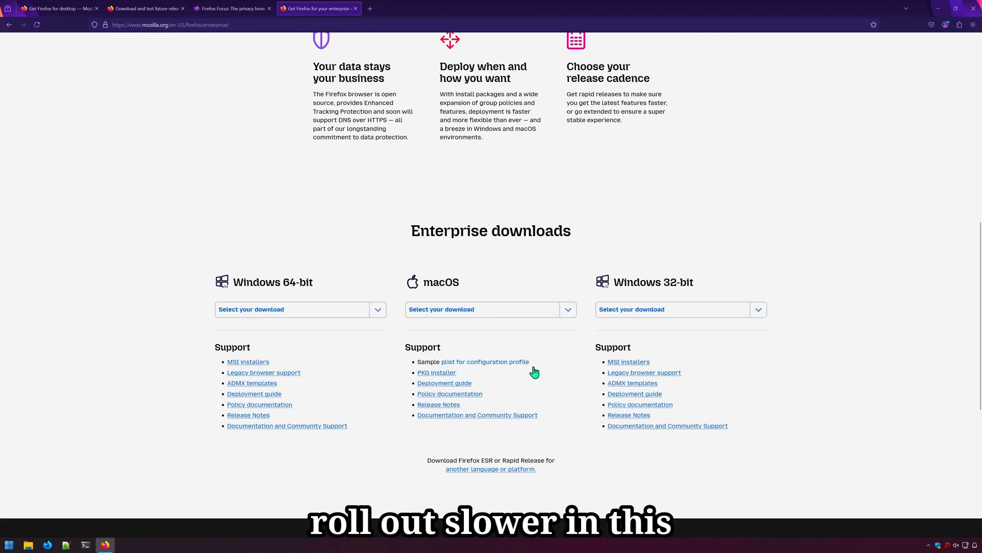
mouse_move(441, 327)
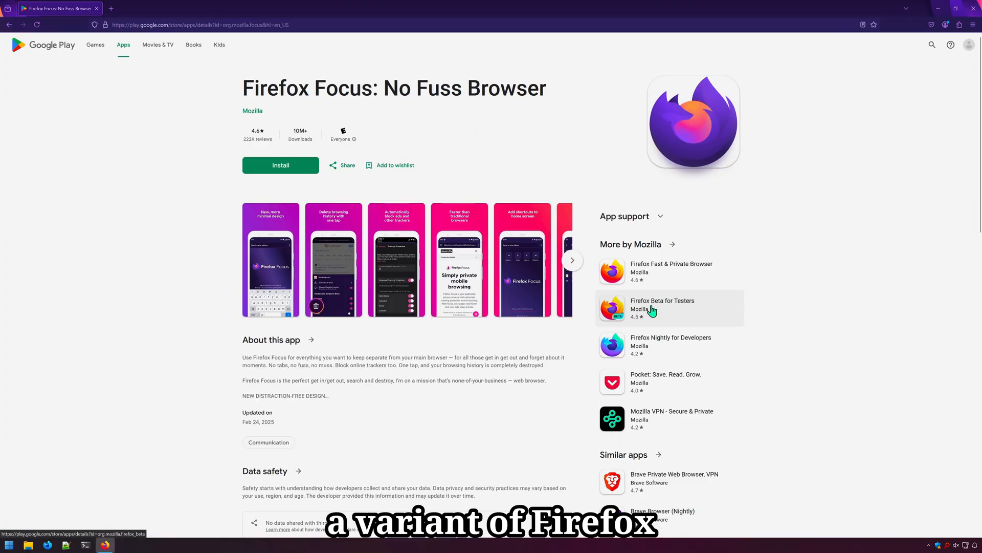
mouse_move(710, 341)
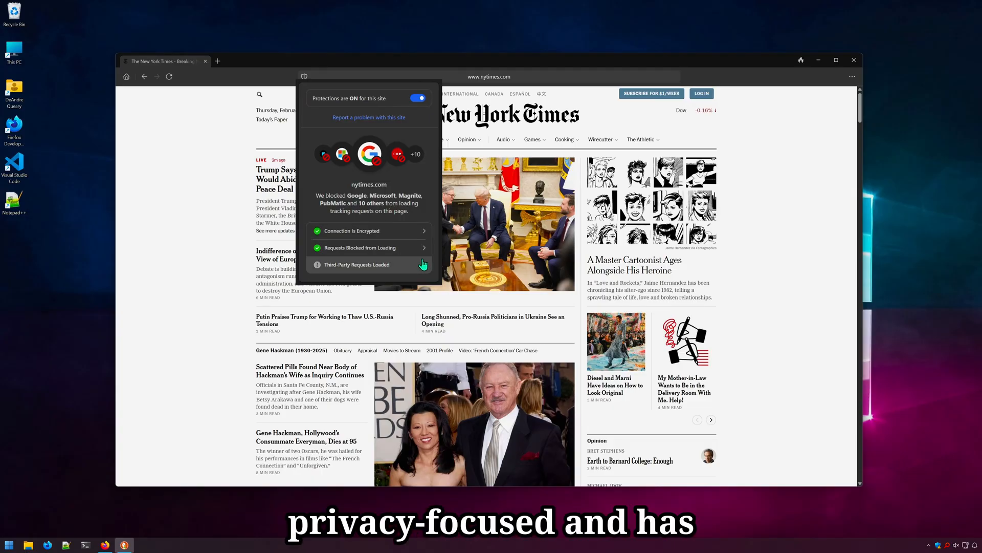
mouse_move(440, 250)
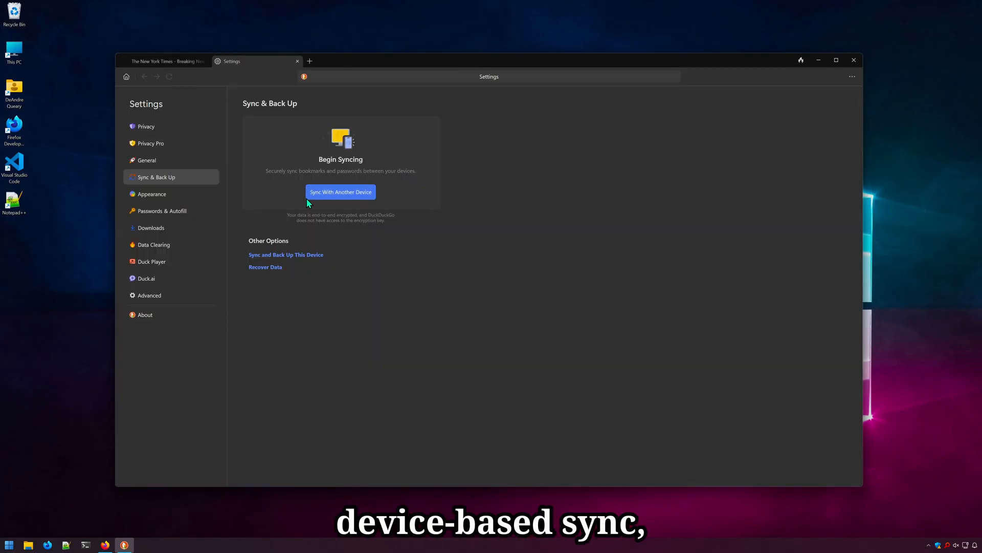
mouse_move(297, 310)
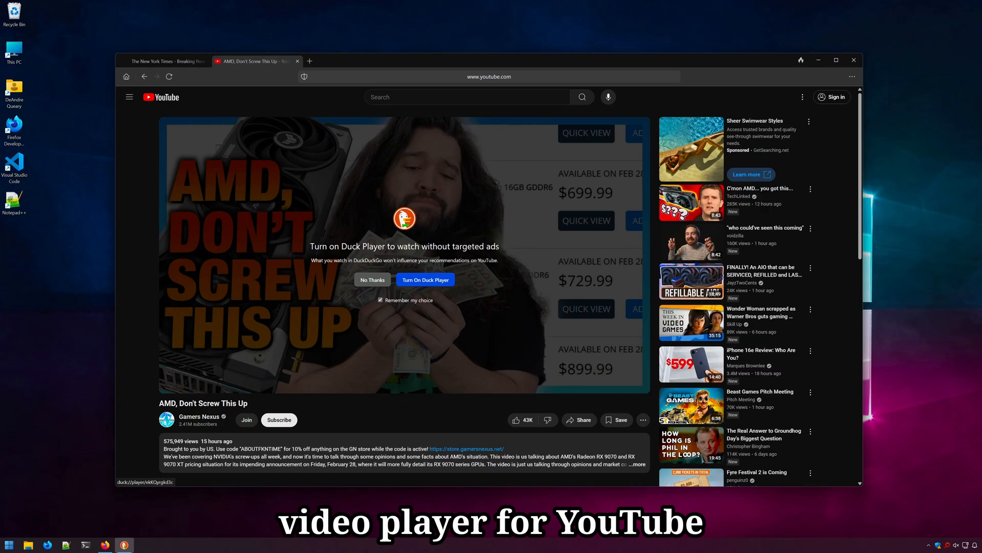
Step: Show DuckDuckGo Browser's Play Store listing after its Duck Player prompt
left_click(425, 279)
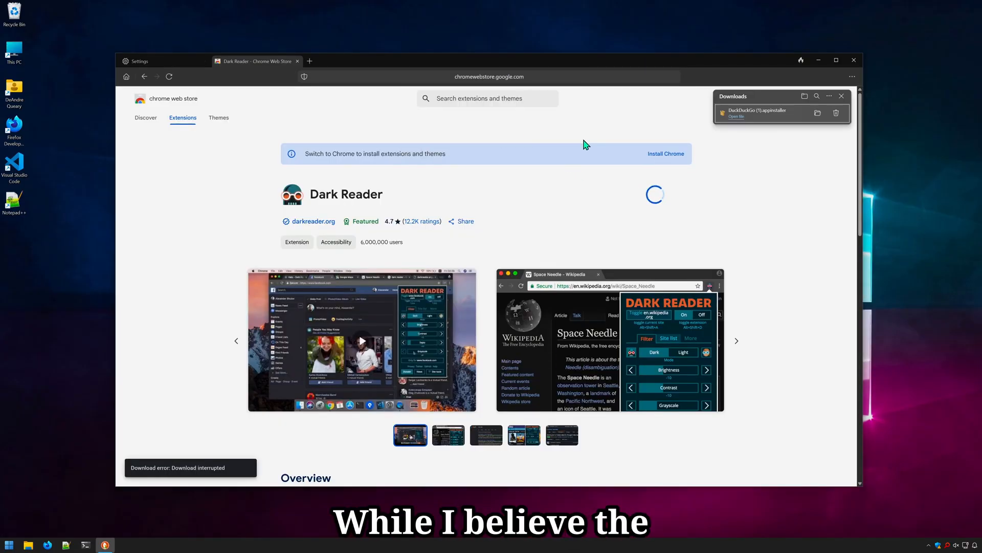
mouse_move(701, 111)
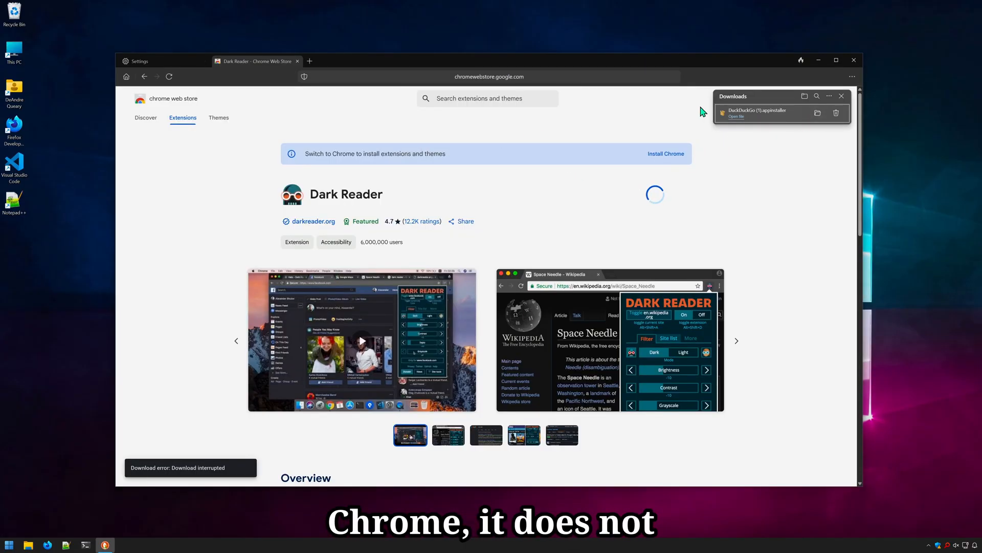
mouse_move(536, 205)
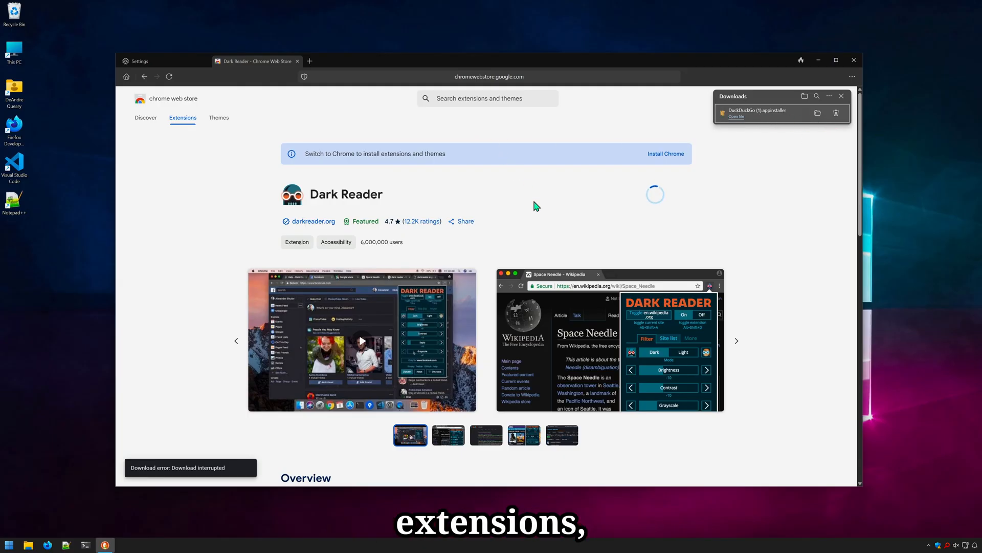
left_click(182, 118)
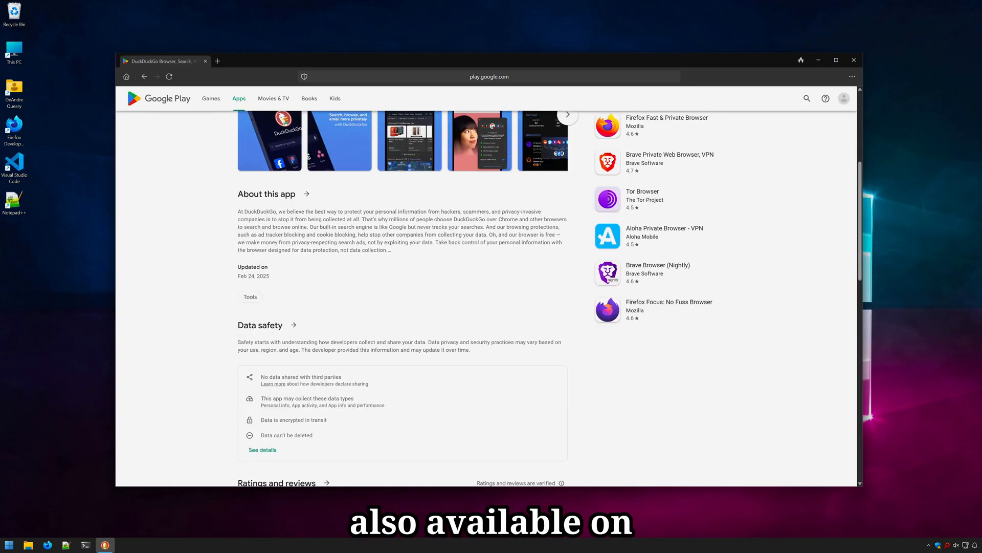
scroll("up", 3)
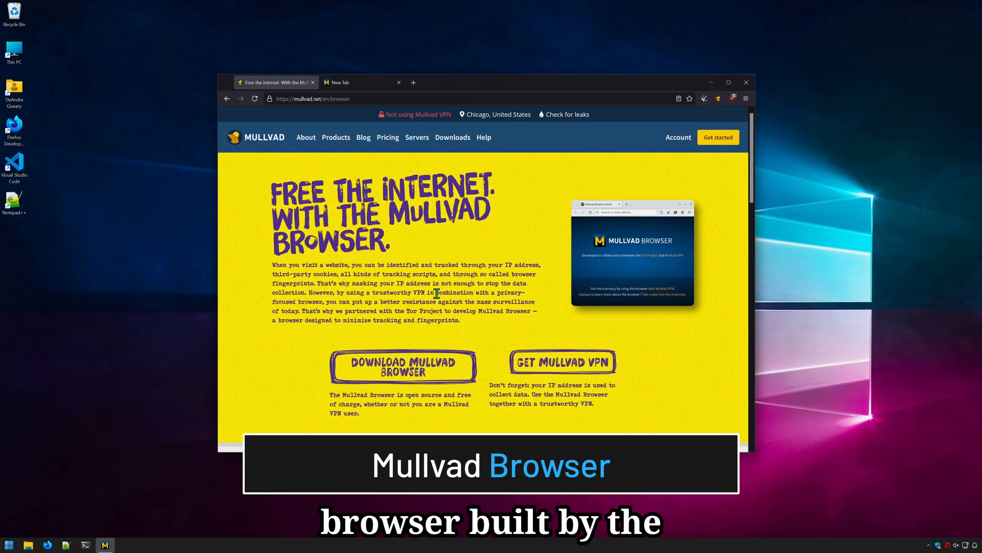
Step: Scroll Mullvad's homepage and bring up Mullvad Browser's General settings
scroll("down", 3)
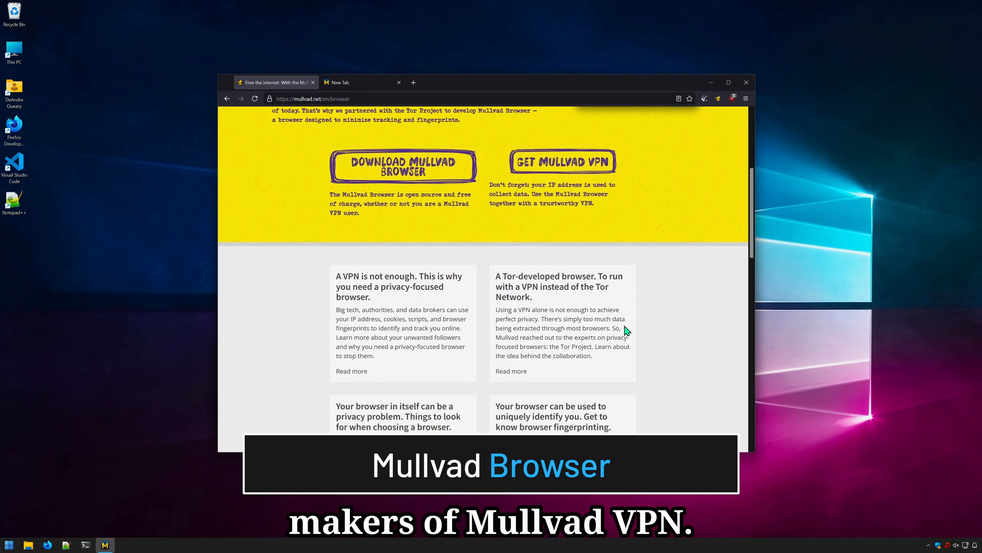
scroll("down", 3)
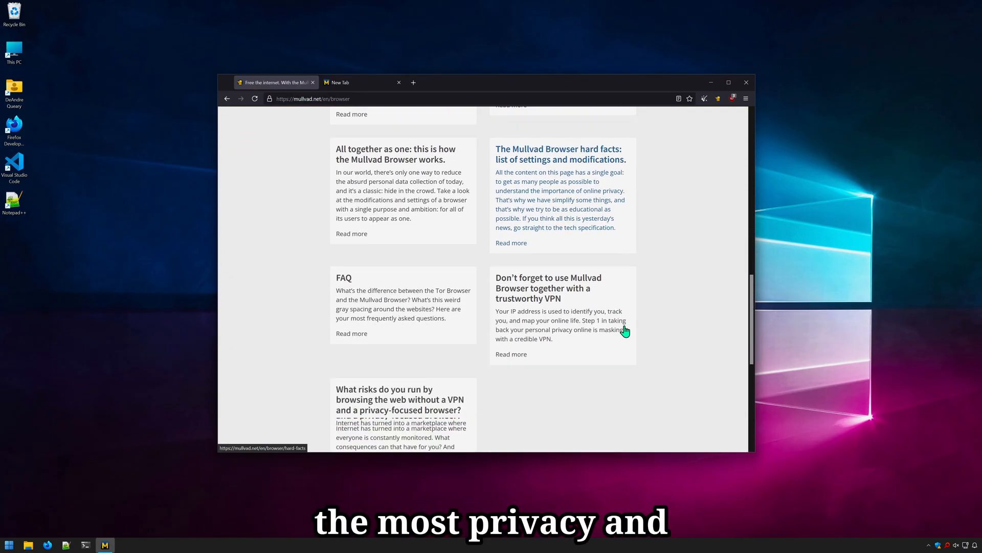
scroll("down", 3)
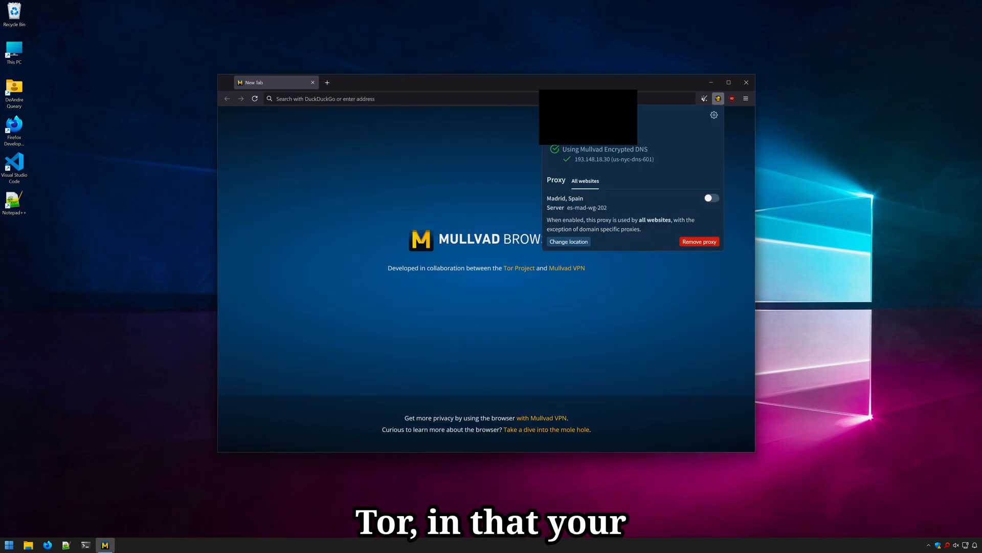
left_click(569, 241)
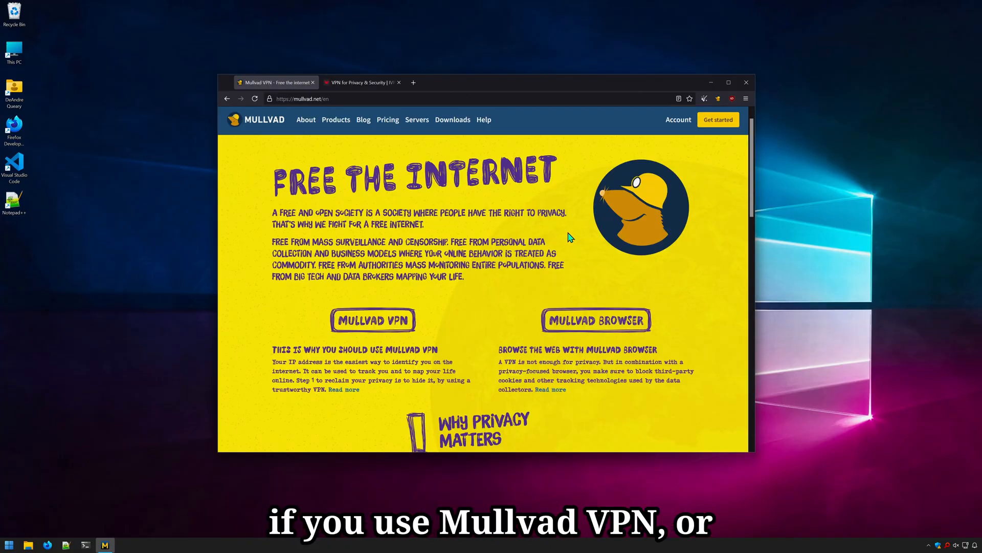
left_click(364, 82)
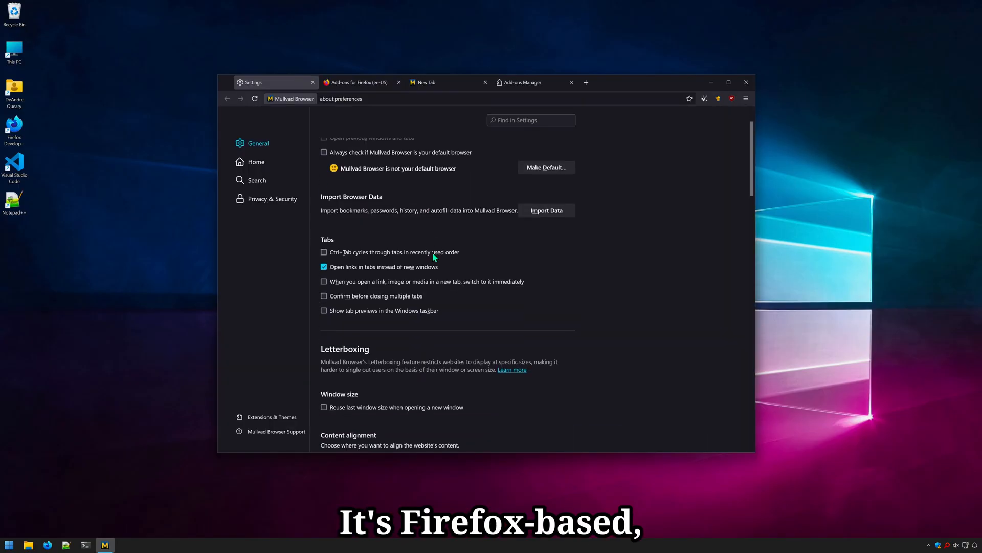
scroll("down", 3)
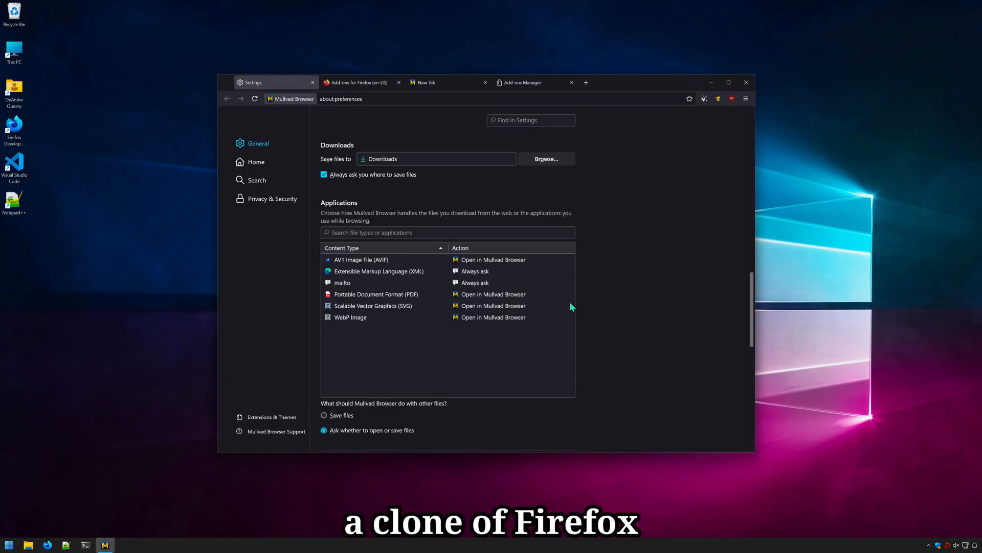
scroll("down", 3)
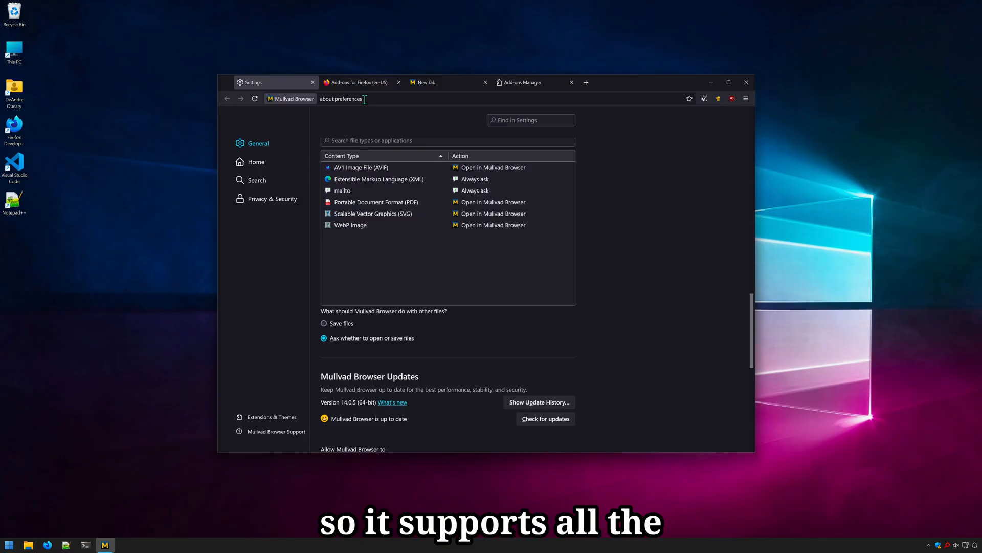
left_click(360, 82)
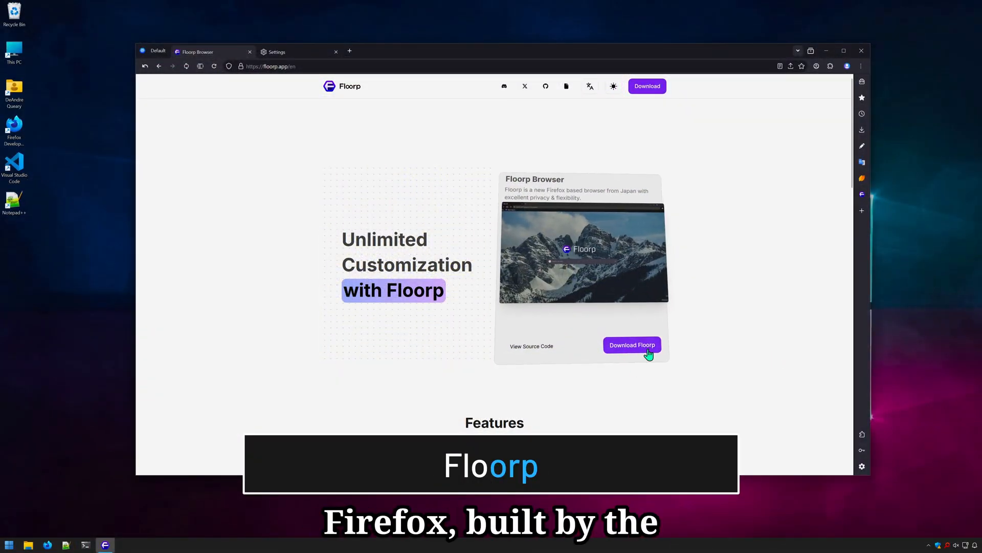
Step: Show Floorp's design and tab bar settings, then YouTube's install-as-app prompt
scroll("down", 3)
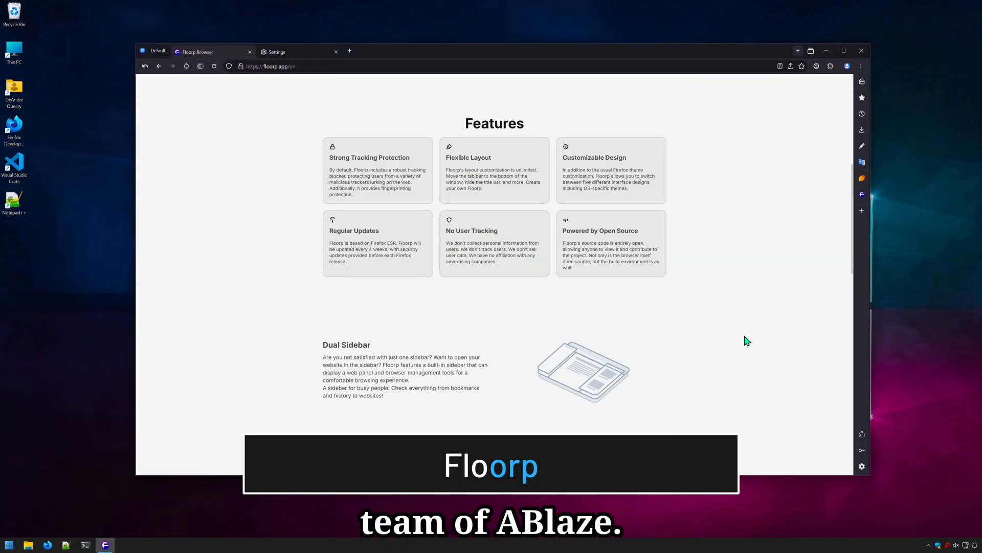
left_click(276, 51)
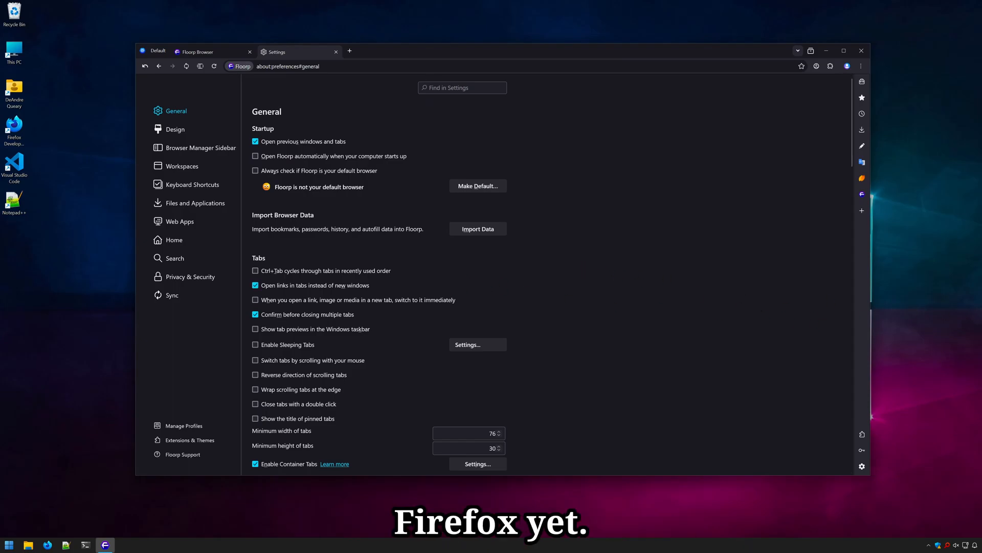
left_click(175, 130)
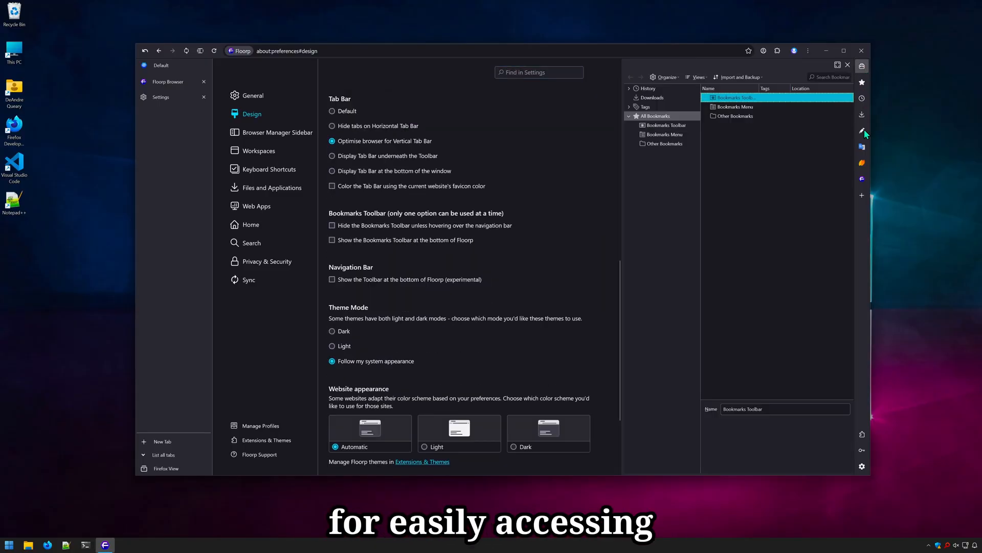
left_click(862, 179)
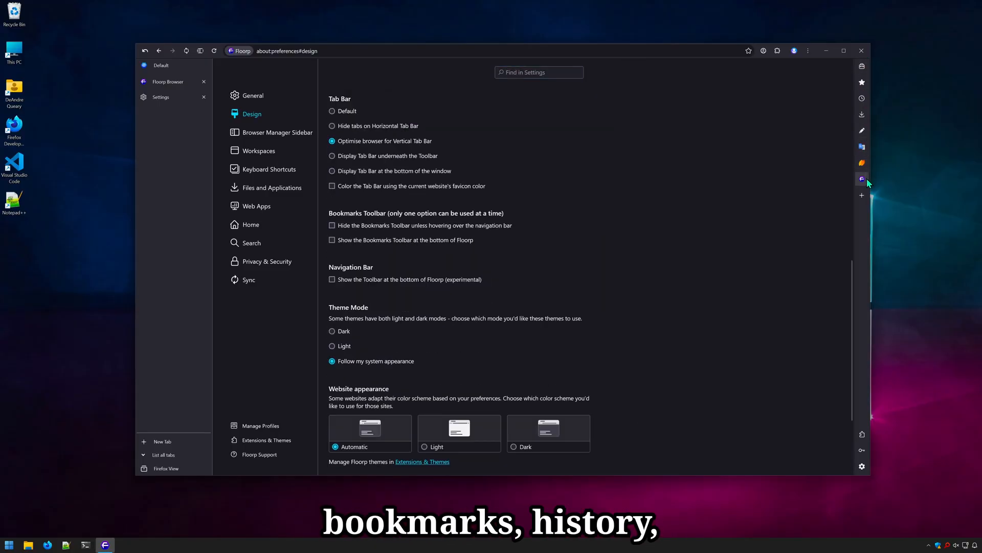
left_click(862, 178)
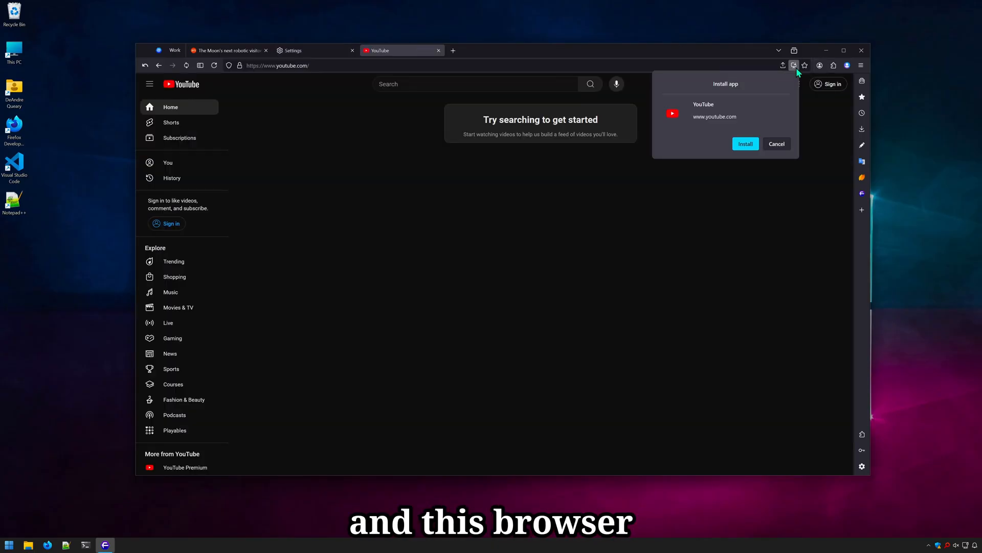
Step: Move through Floorp's home, sync and theme settings to the saved Themes list
left_click(745, 143)
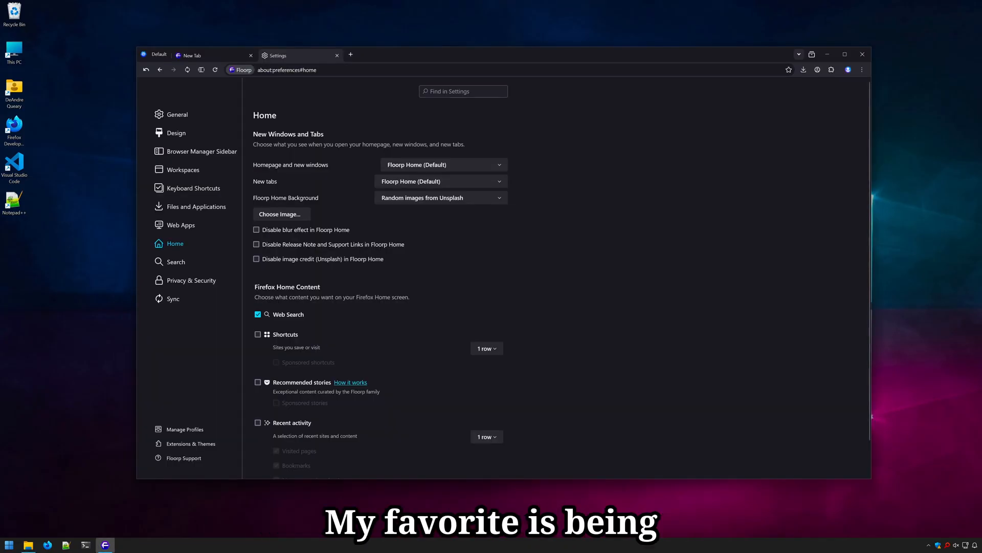
left_click(350, 54)
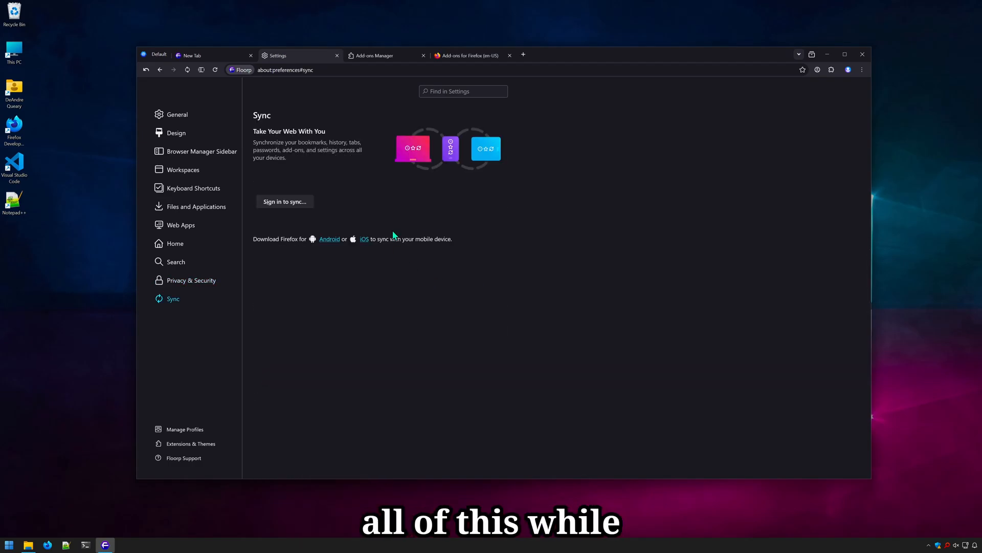
left_click(374, 55)
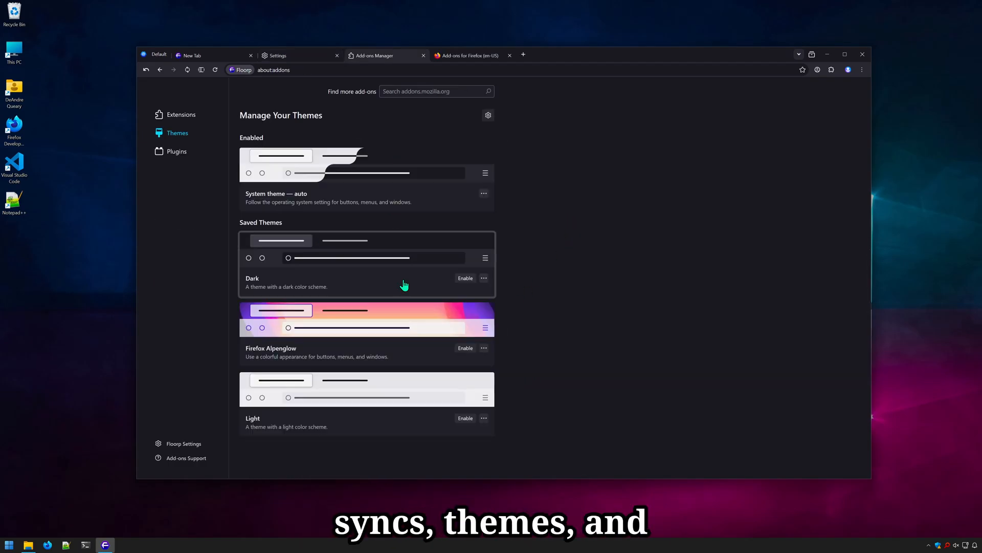
left_click(471, 55)
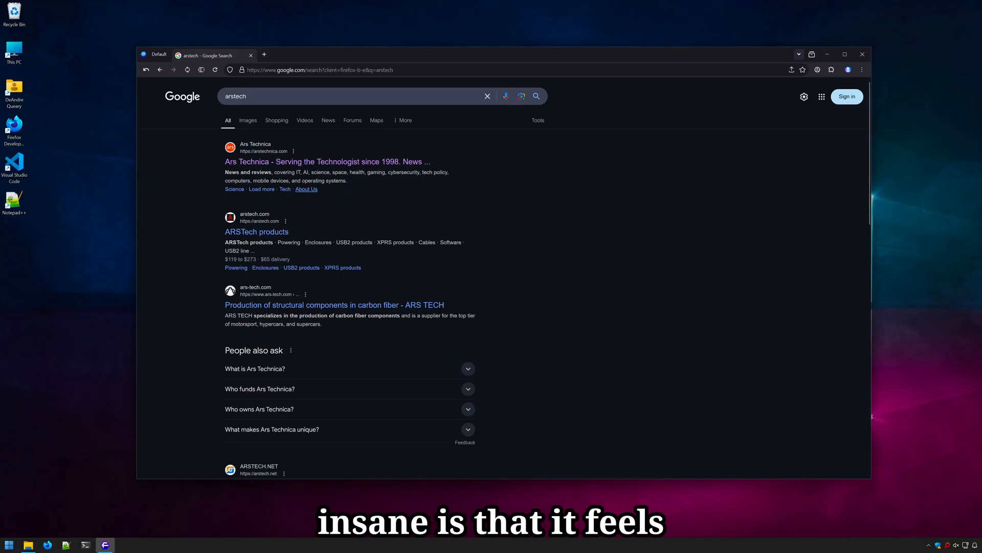
Step: Load Ars Technica from the results and show the About Floorp window with version details
left_click(322, 162)
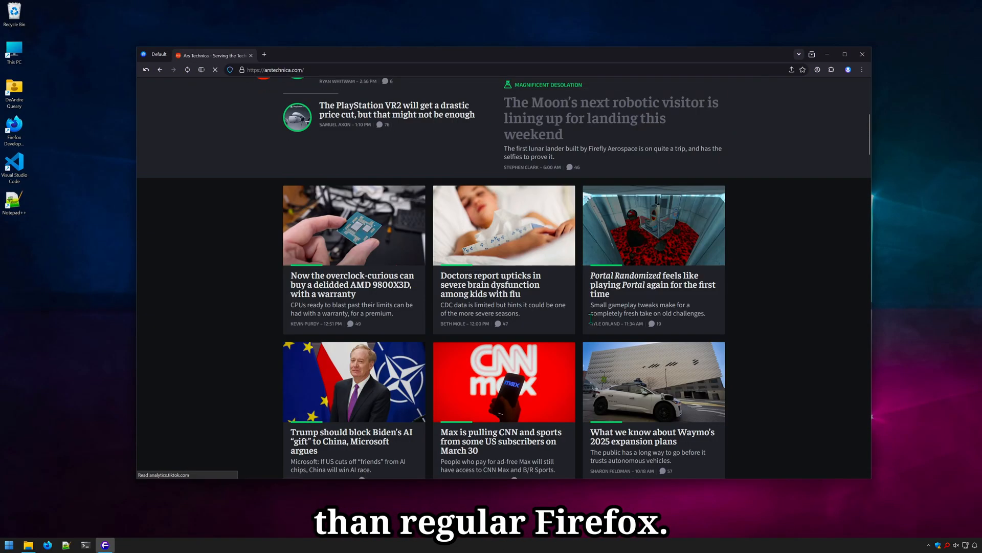
left_click(500, 436)
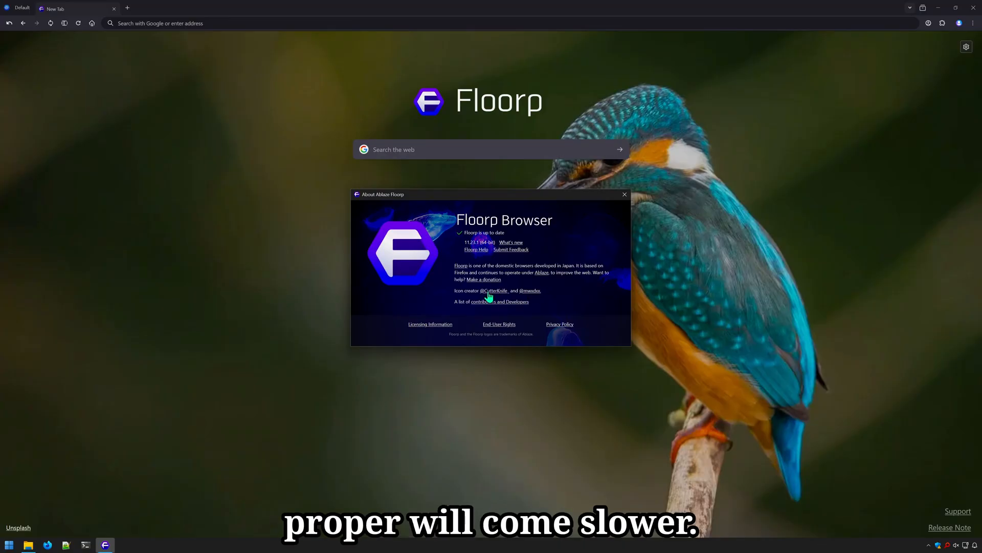
mouse_move(591, 280)
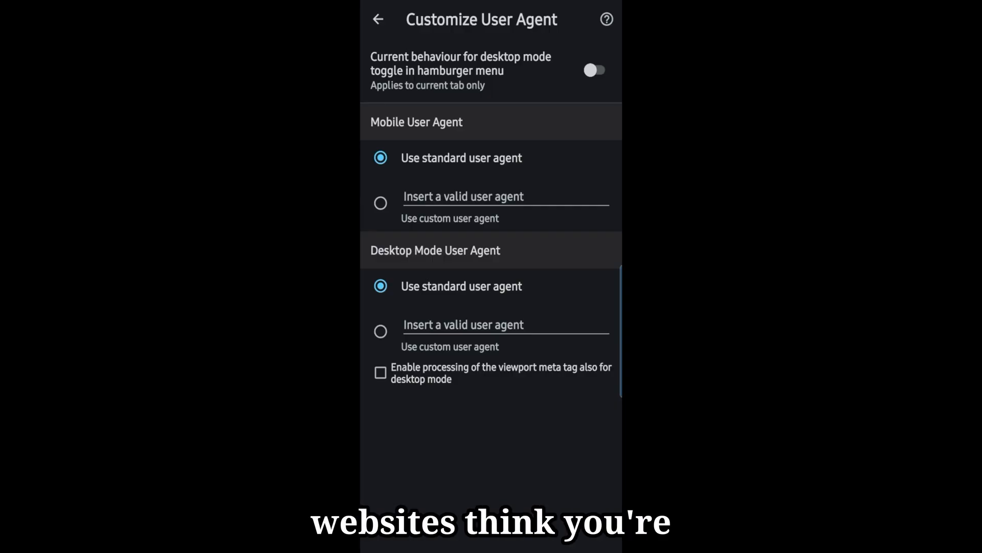
Step: Return from Customize User Agent to Settings, view the YouTube Center user scripts, then land on the new tab page
left_click(380, 20)
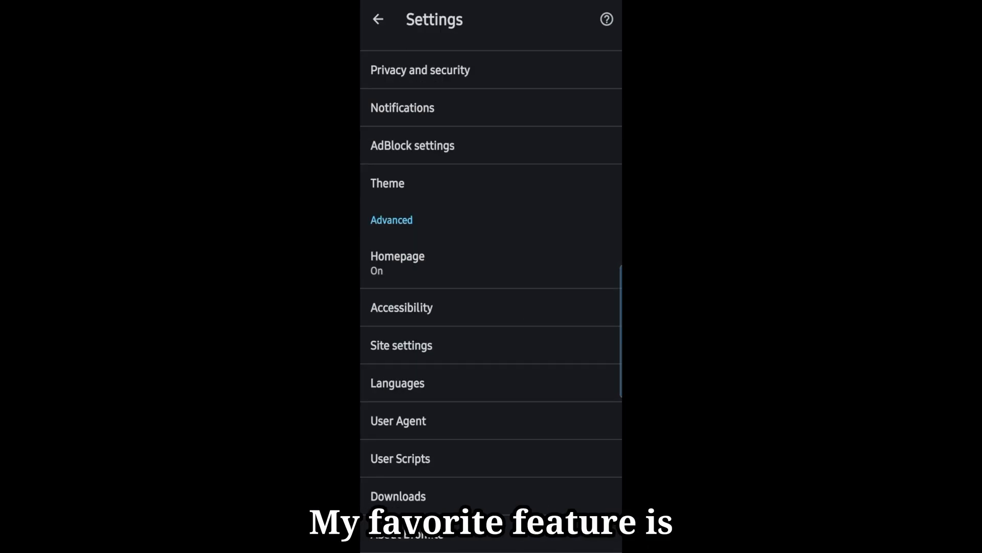
left_click(400, 458)
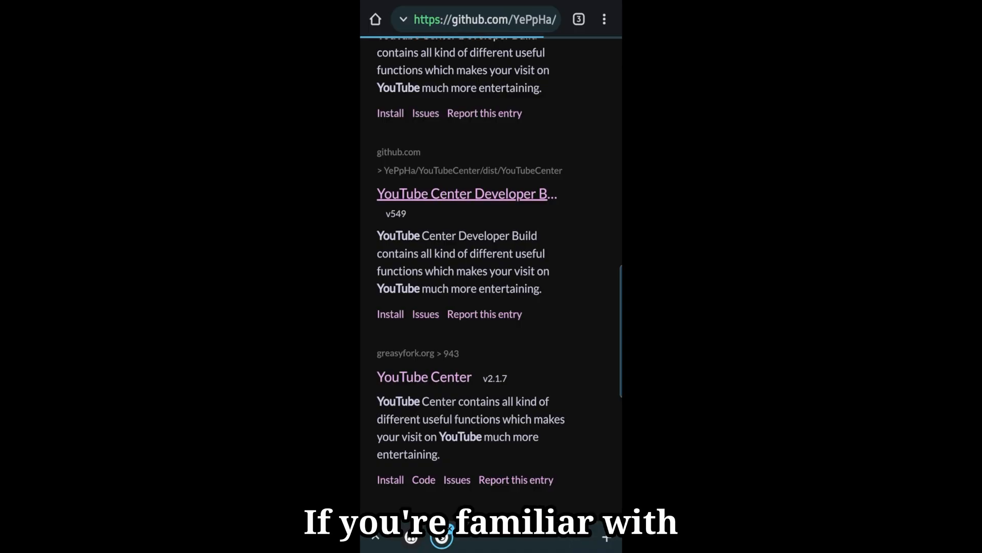
left_click(460, 193)
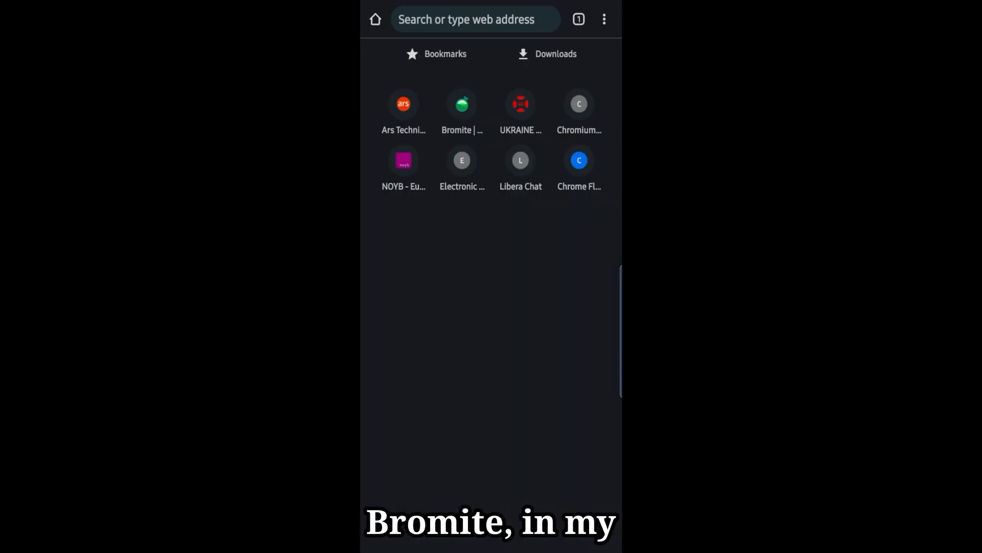
left_click(404, 105)
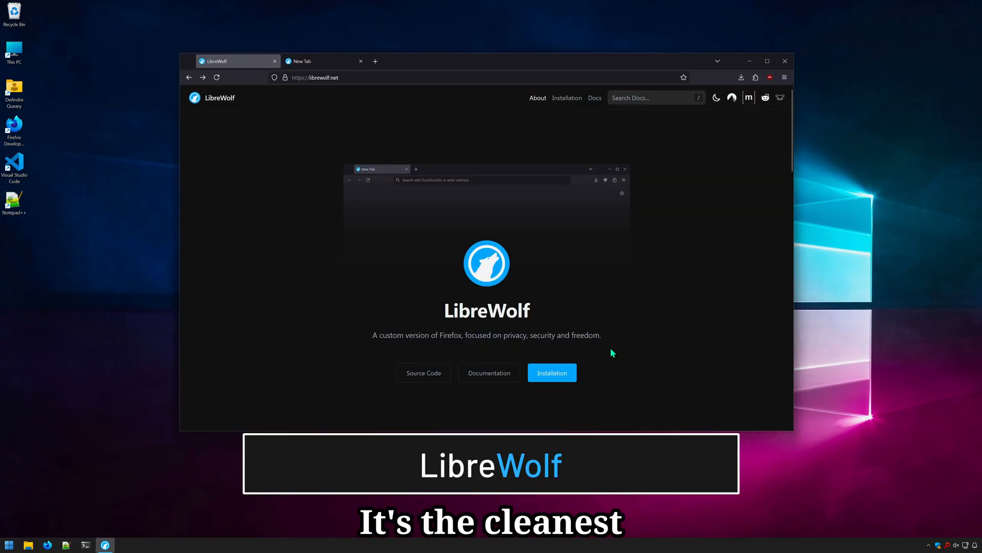
mouse_move(608, 350)
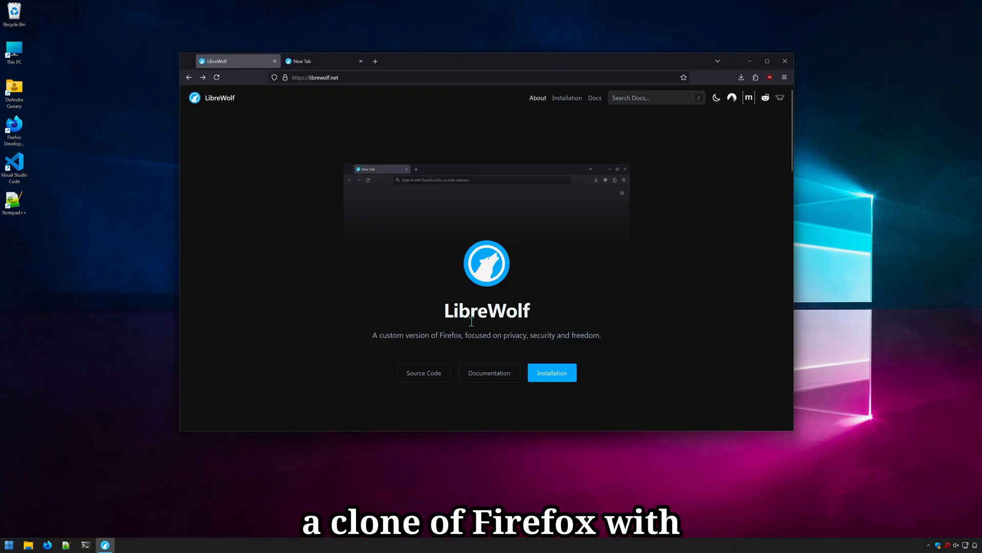
mouse_move(536, 328)
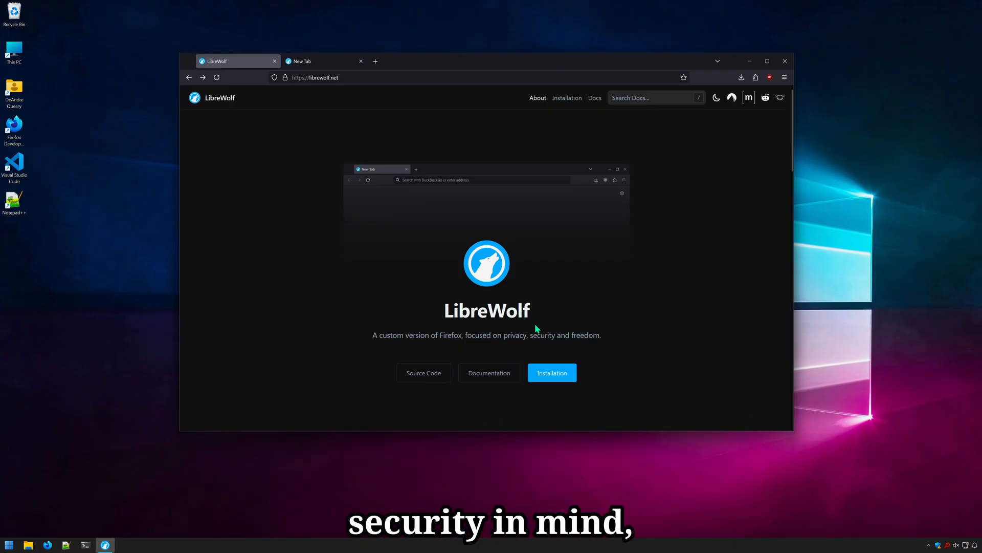
mouse_move(640, 364)
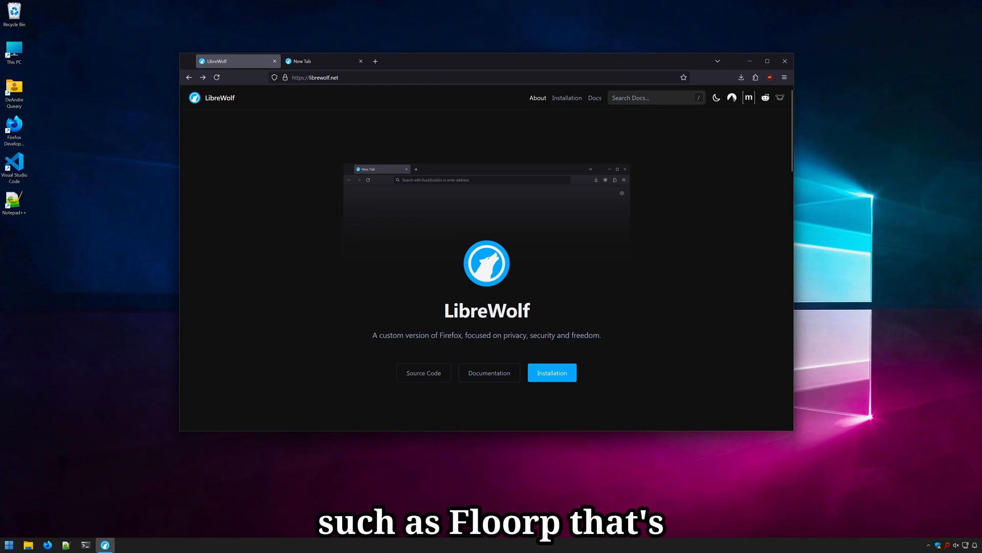
Step: Show LibreWolf's empty new tab page and its new-tab customisation panel
left_click(308, 62)
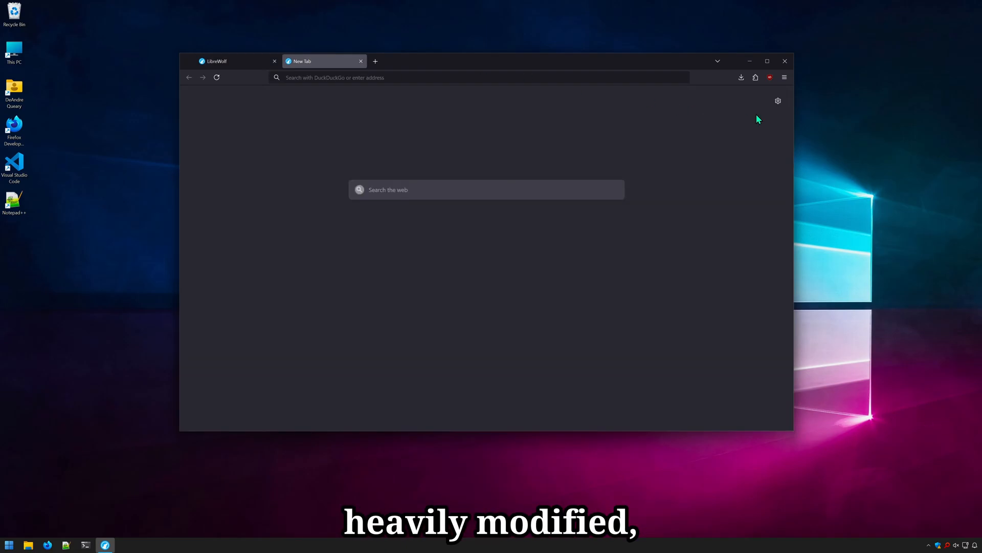
left_click(778, 100)
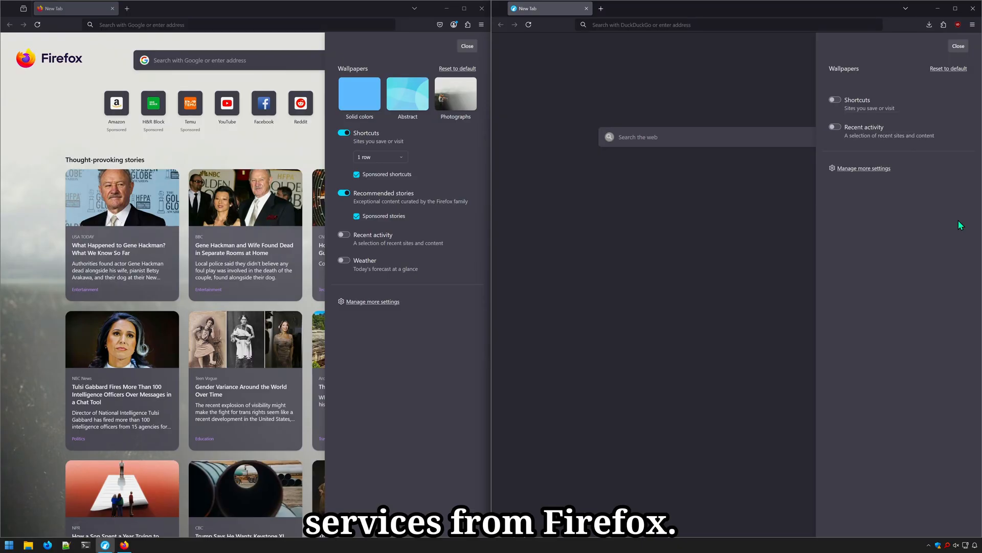
mouse_move(884, 249)
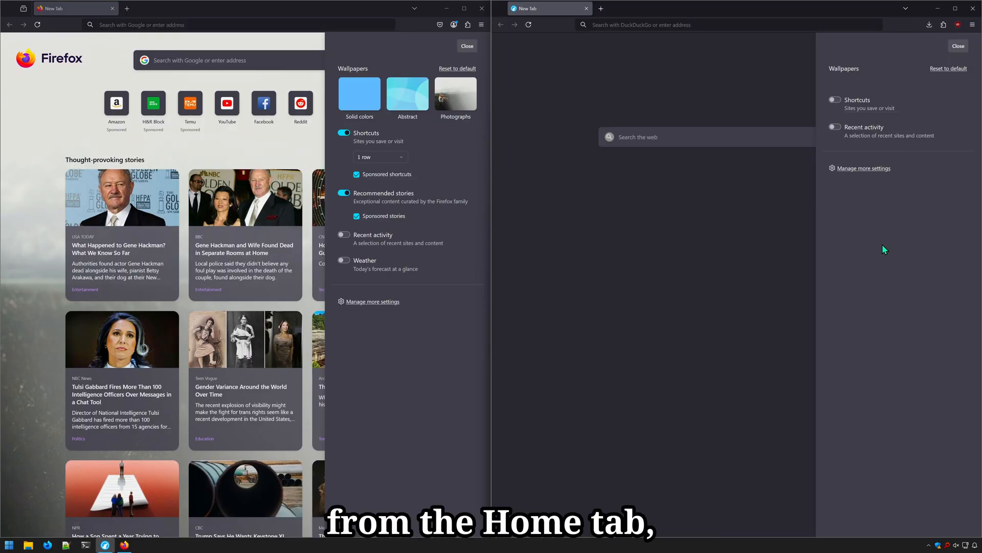
mouse_move(680, 275)
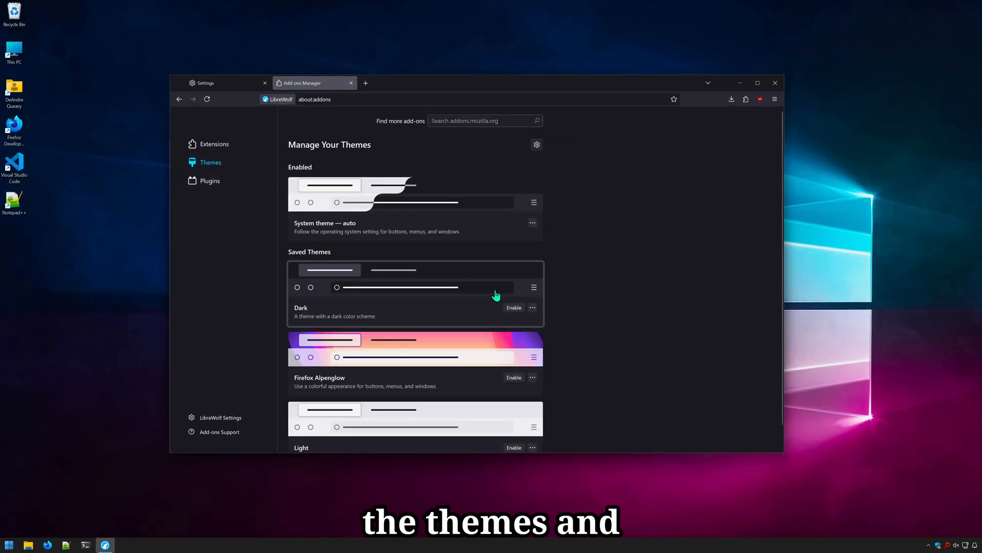
Step: View LibreWolf's Privacy & Security preferences with strict tracking protection, then the YouTube channel search results
left_click(204, 82)
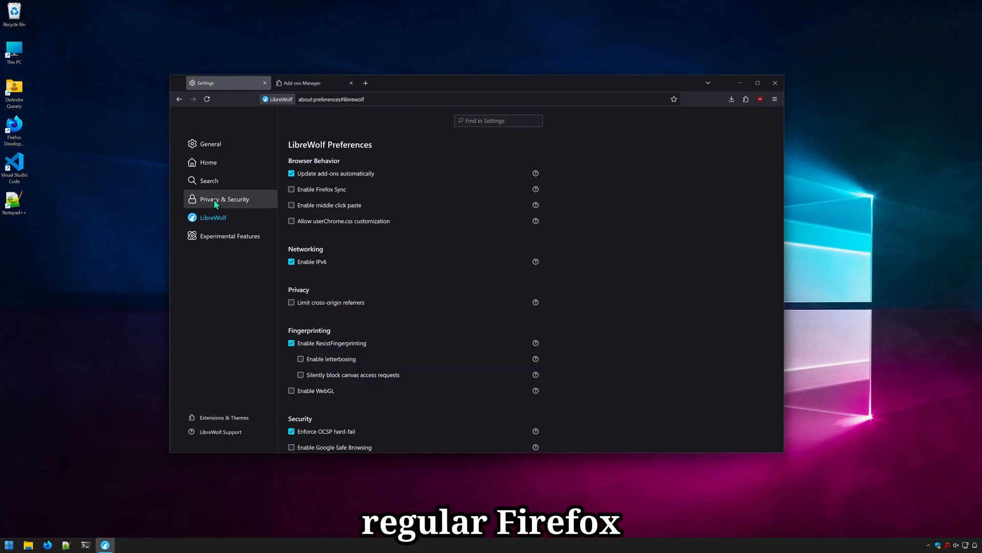
left_click(226, 198)
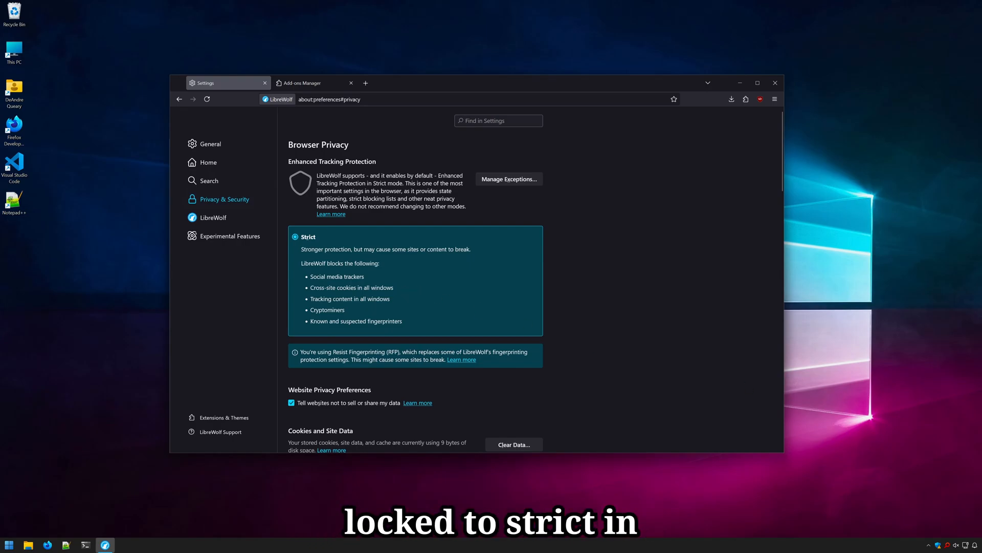
left_click(314, 83)
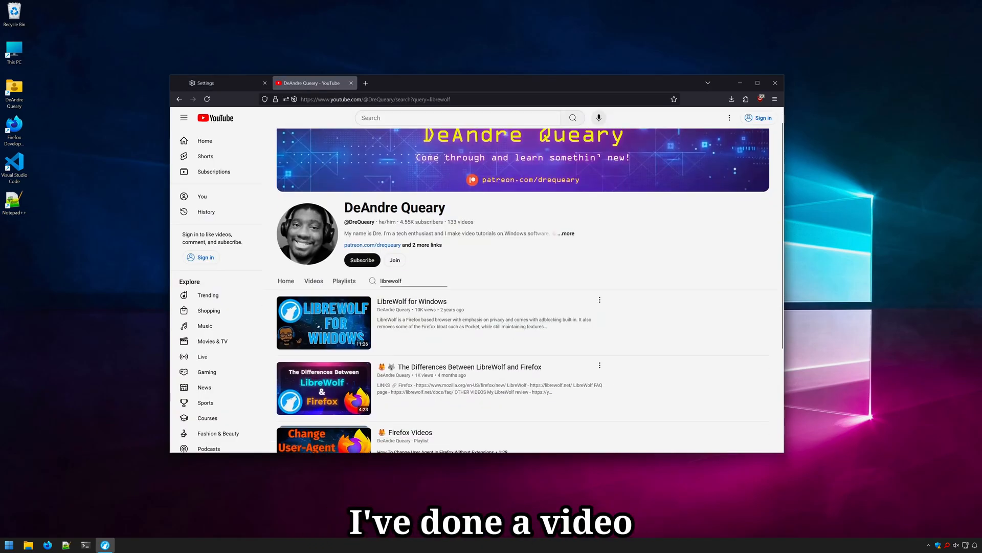
scroll("down", 3)
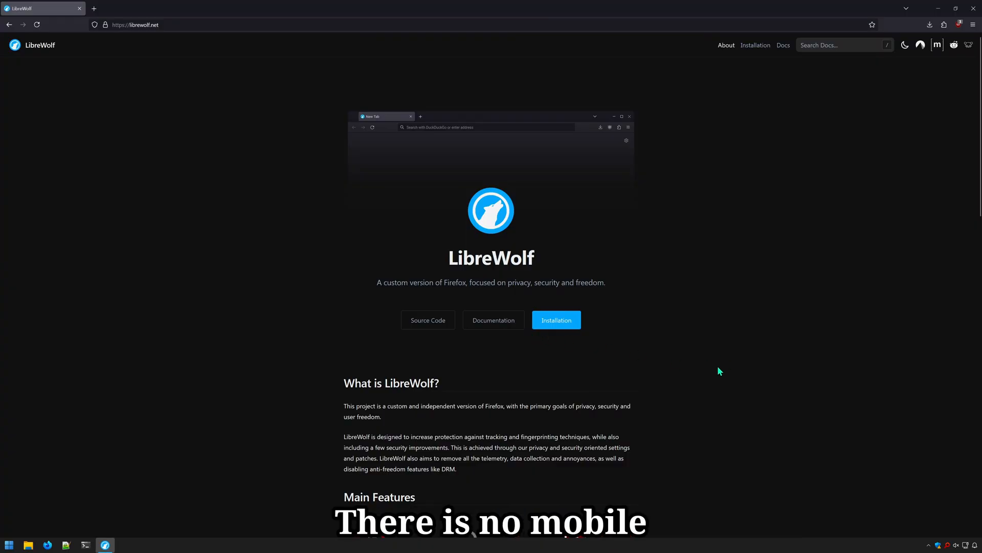
mouse_move(761, 188)
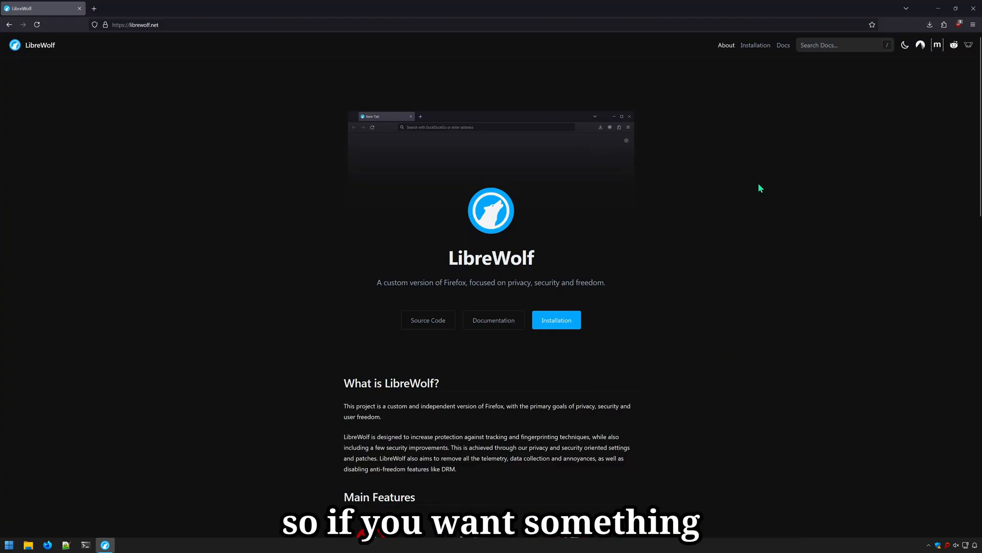
mouse_move(631, 290)
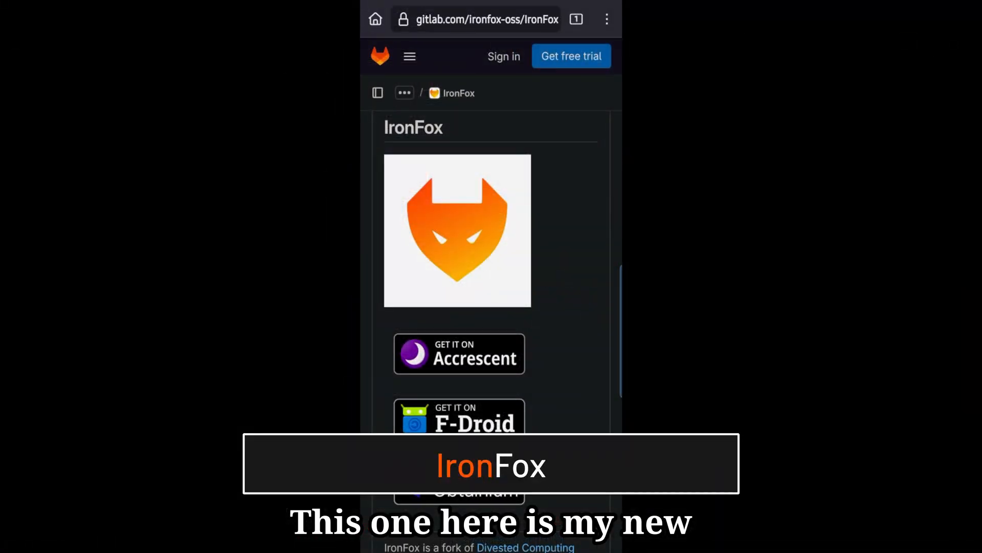
Step: Scroll through IronFox's GitLab page, view its strict tracking protection settings, and read the Ars Technica lunar lander article
scroll("down", 3)
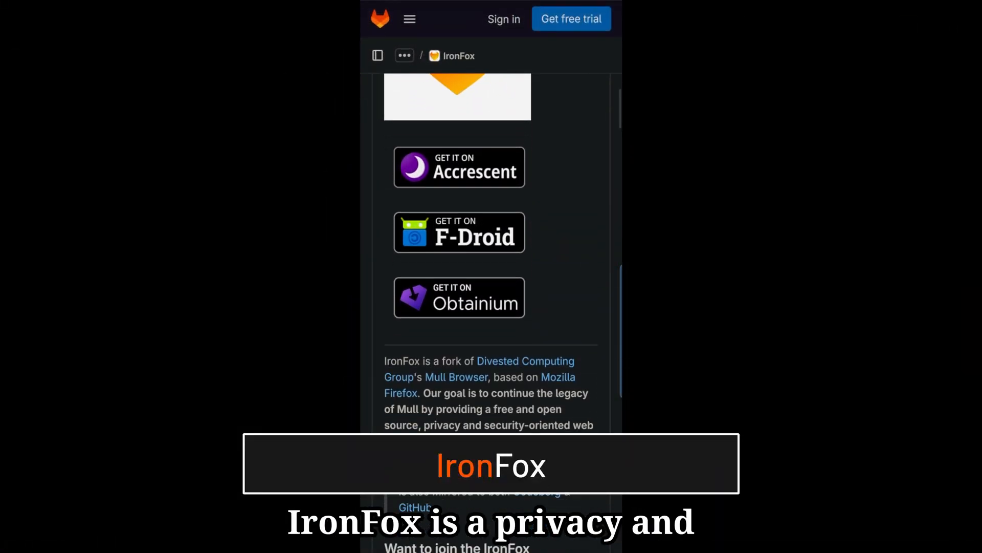
scroll("down", 3)
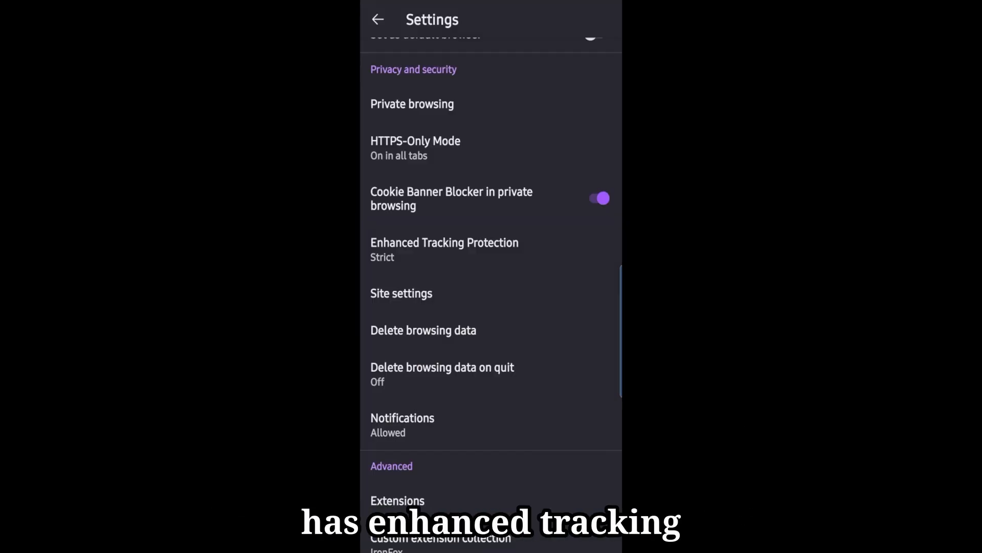
left_click(444, 243)
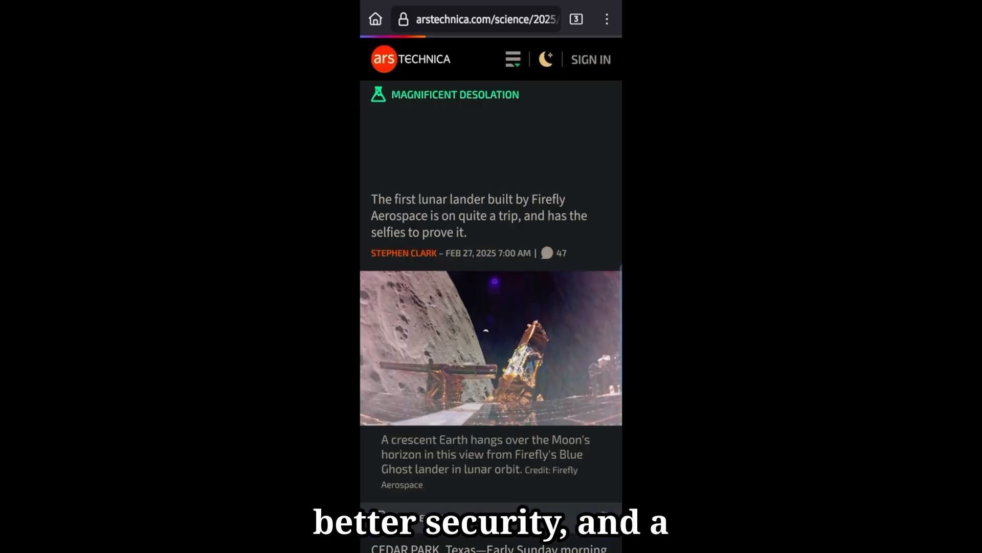
scroll("down", 3)
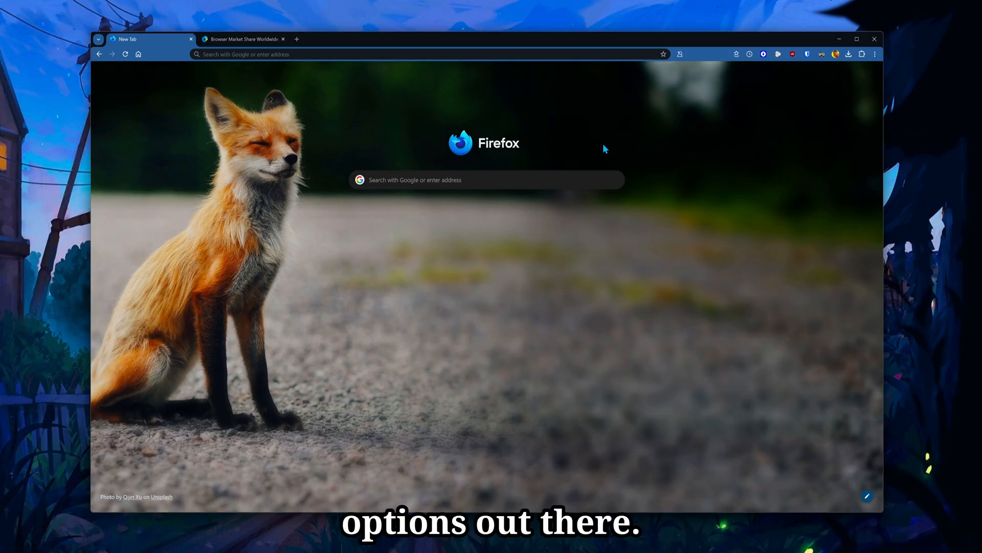
left_click(246, 39)
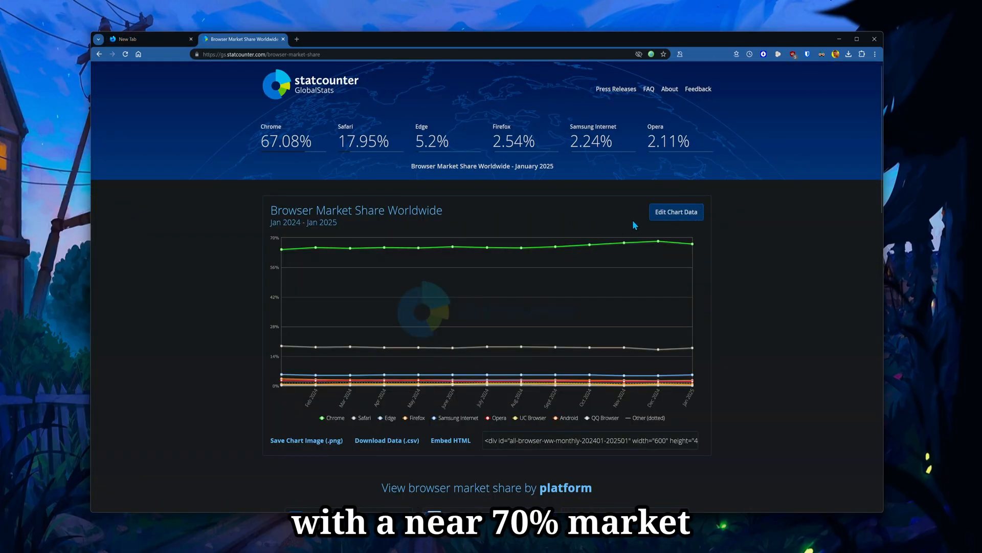
left_click(143, 39)
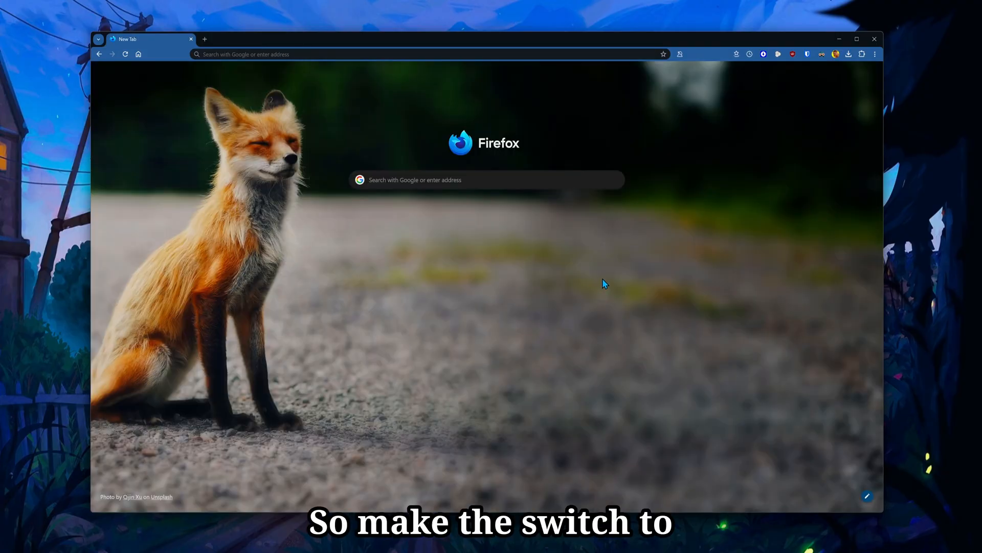
mouse_move(638, 299)
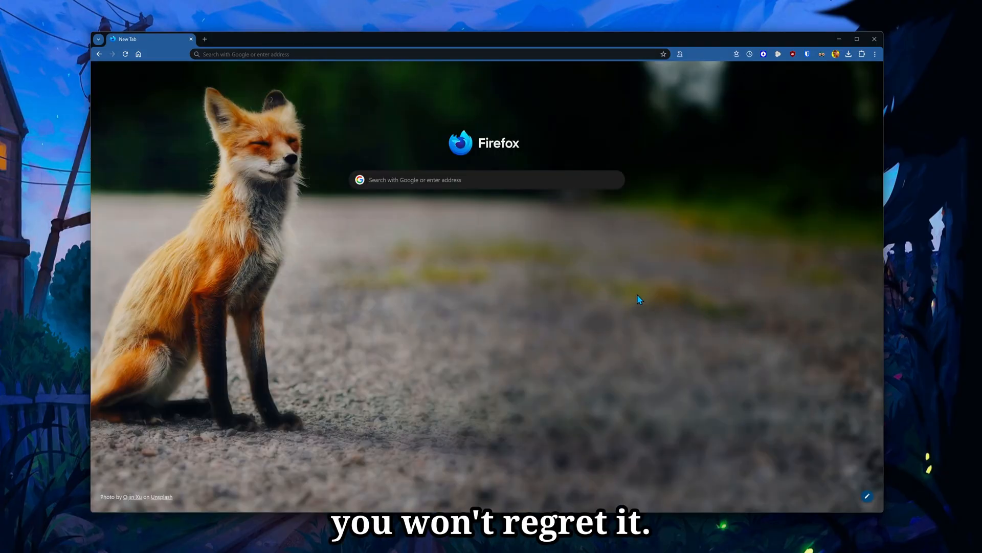